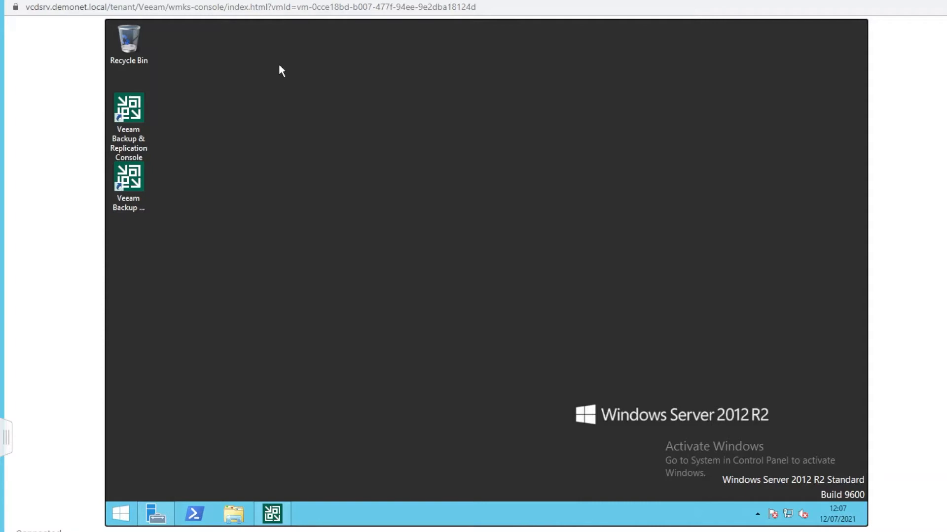
mouse_move(330, 266)
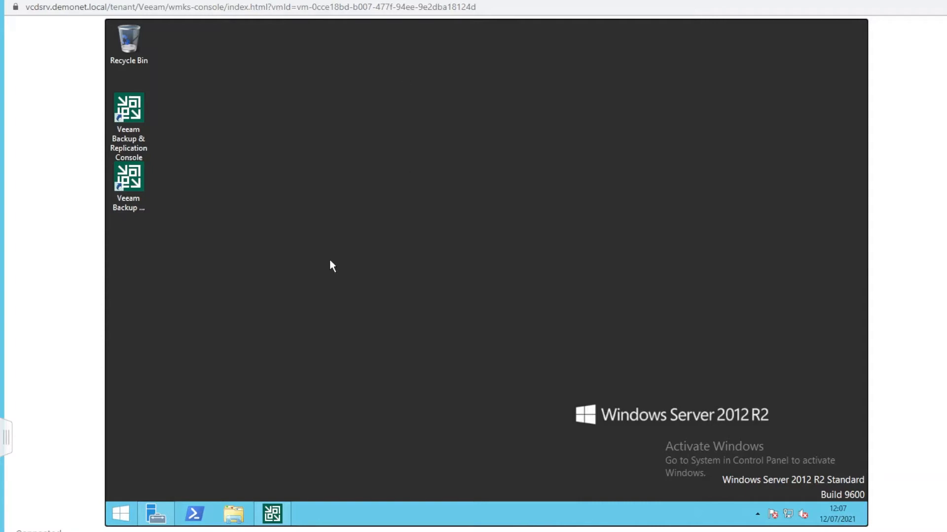
Launch Backup & Replication, go to Cloud Connect tenants, and choose Add tenant > Standalone account
click(272, 513)
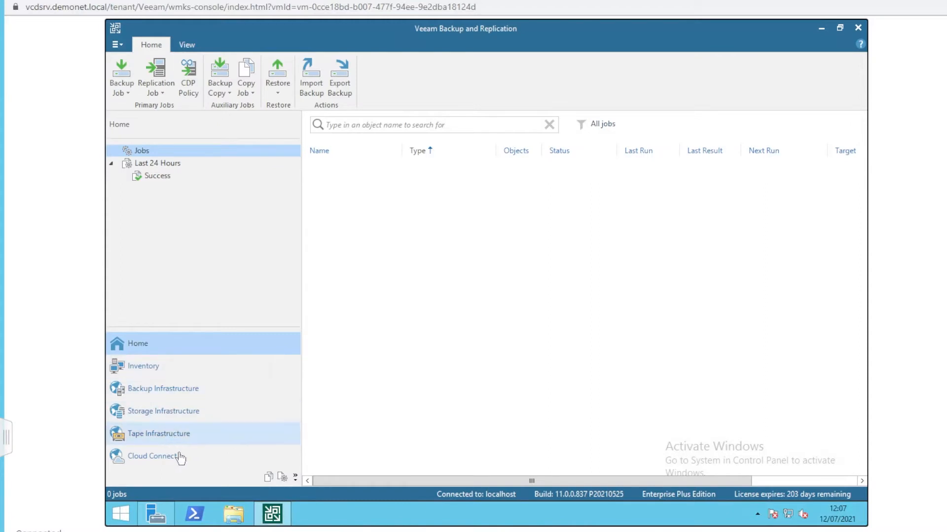
click(152, 455)
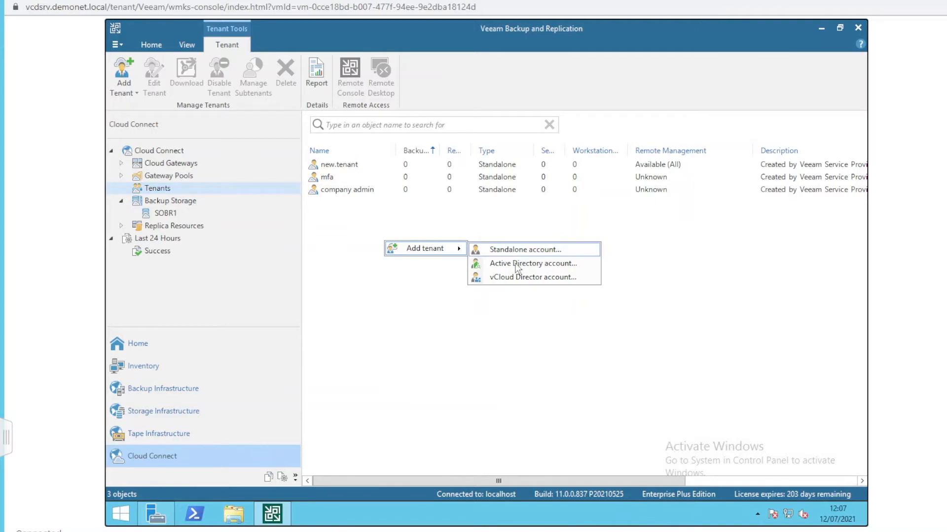
mouse_move(522, 277)
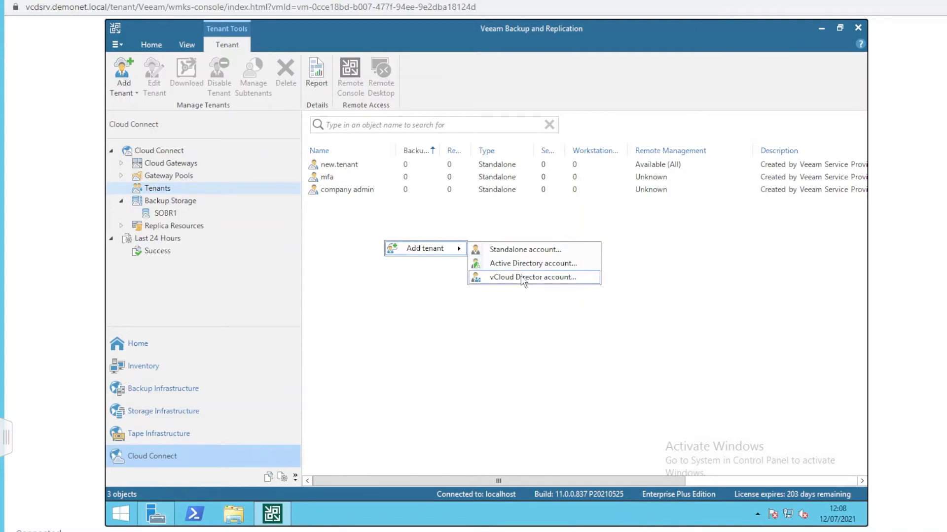
mouse_move(530, 250)
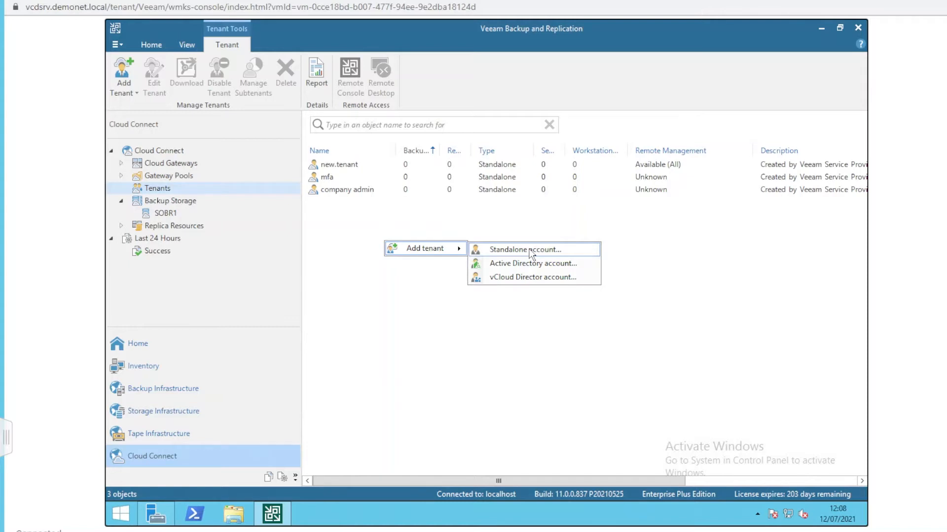
click(533, 249)
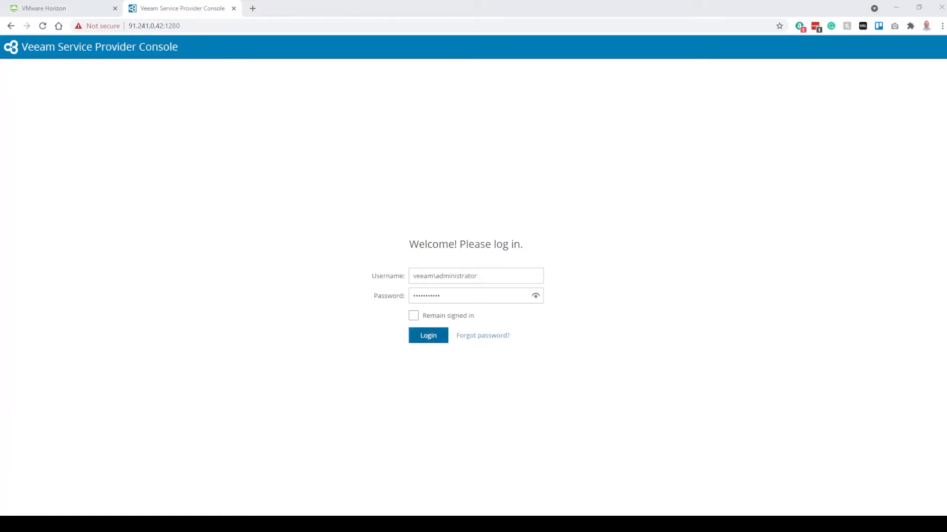
Sign in to the Service Provider Console and view its configured Cloud Connect servers
click(428, 335)
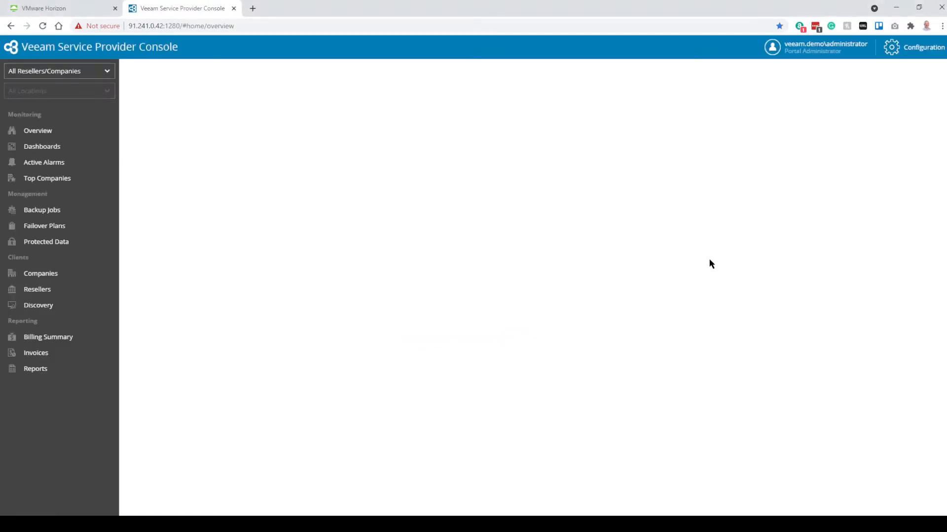
click(922, 47)
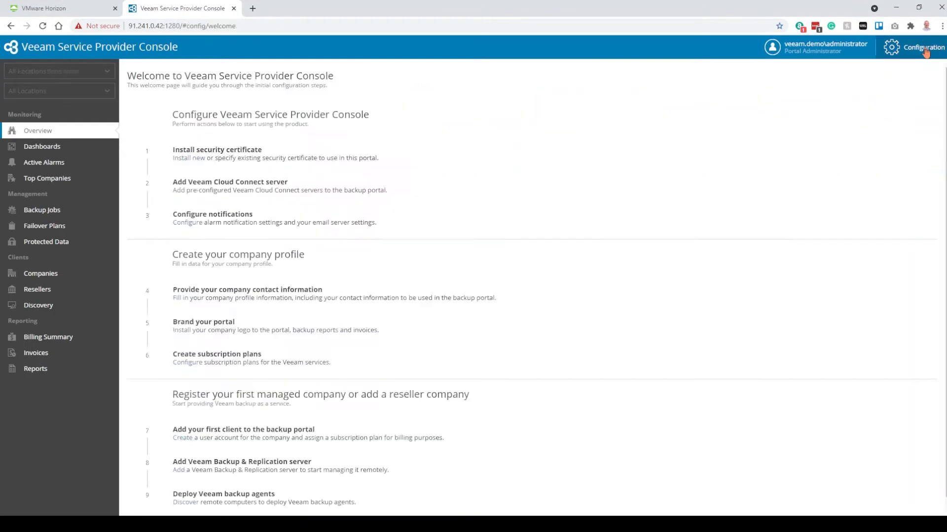
click(921, 48)
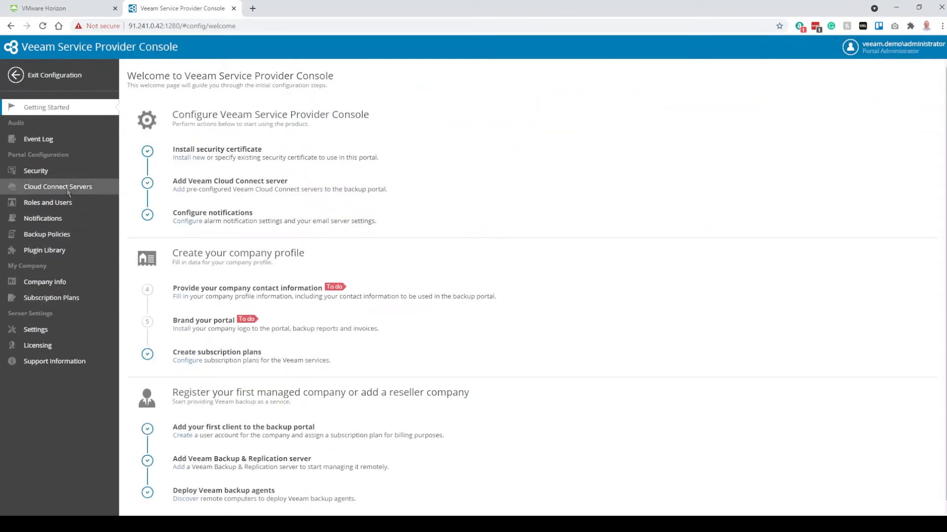
click(58, 186)
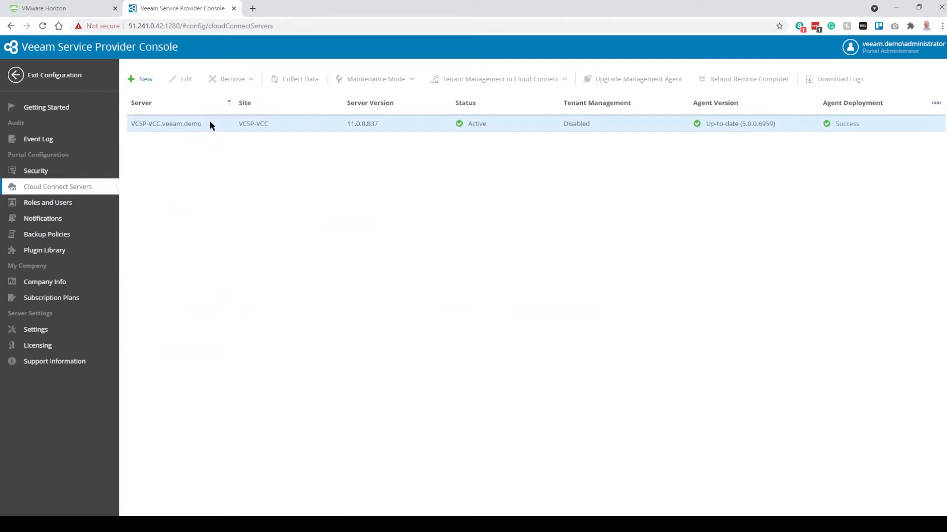
Turn on Tenant Management in Cloud Connect for VCSP-VCC.veeam.demo and confirm with Yes
click(166, 123)
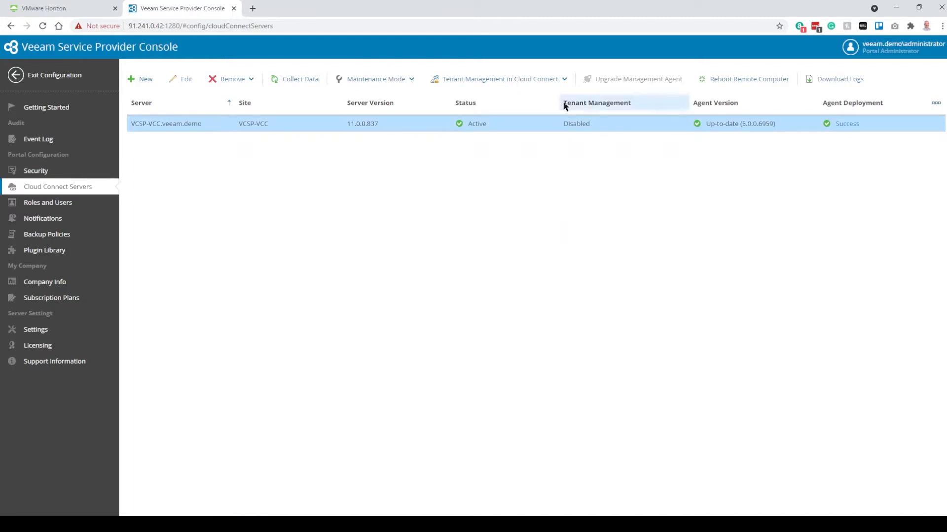
click(499, 79)
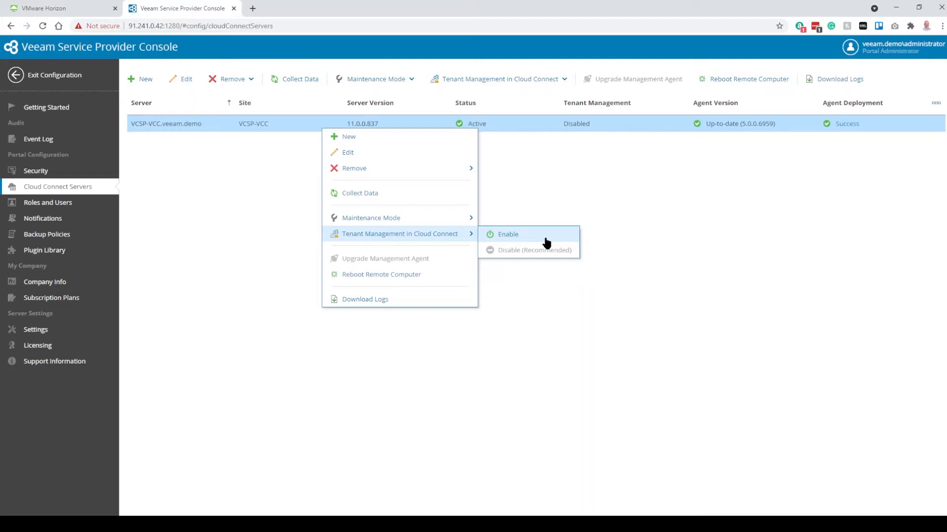
mouse_move(543, 241)
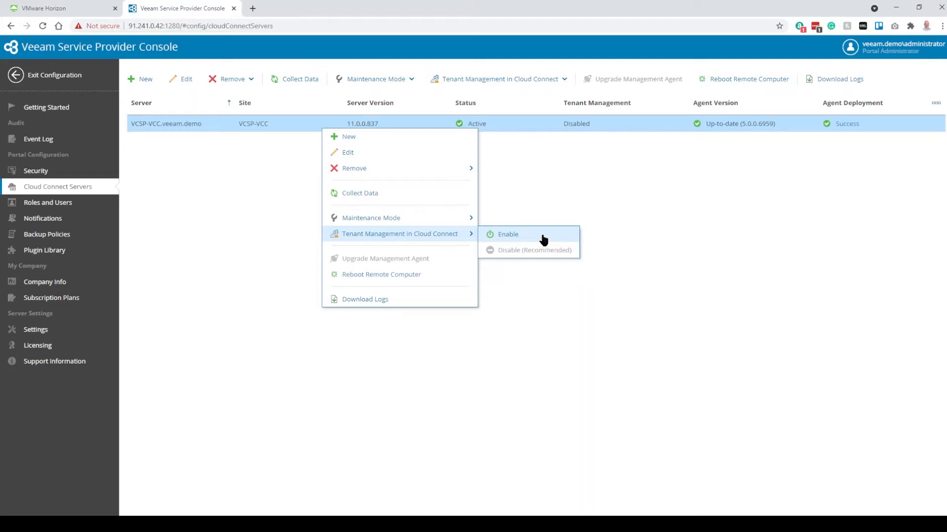
click(507, 234)
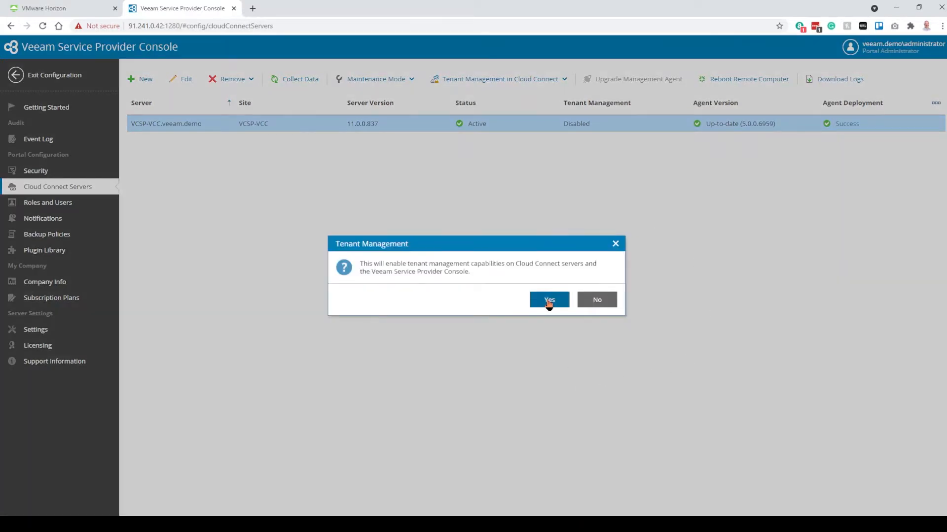
click(548, 300)
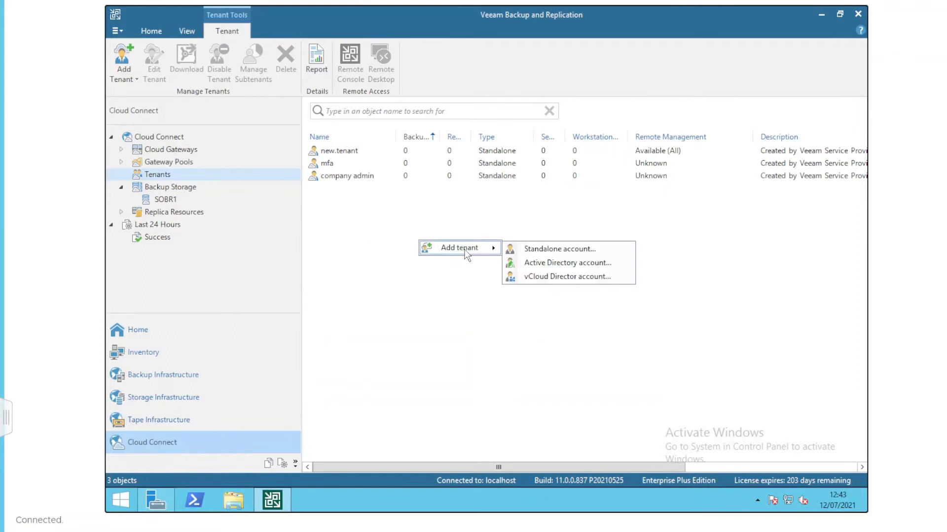
mouse_move(623, 253)
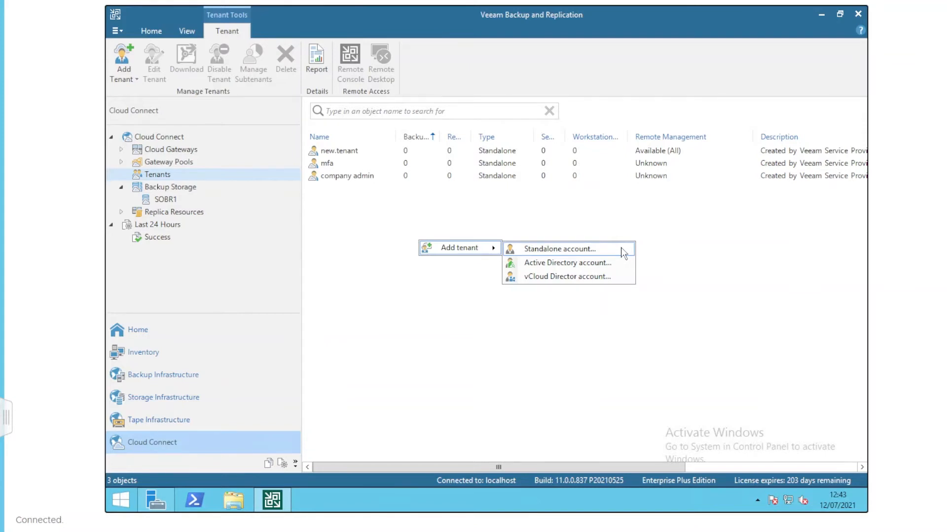
Choose Add tenant > Standalone account to open the New Tenant wizard
click(556, 249)
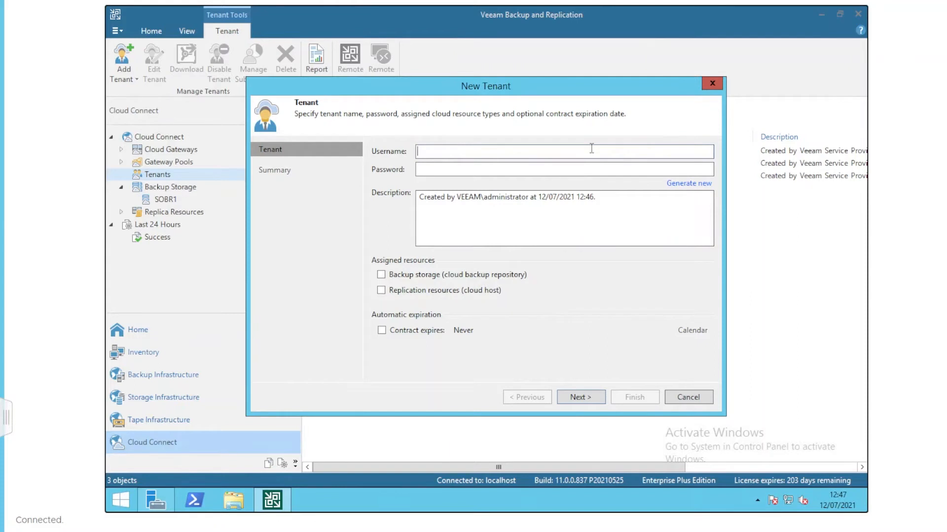
Name the tenant VCSPHowTo and assign backup storage and replication resources
text(VCSPH)
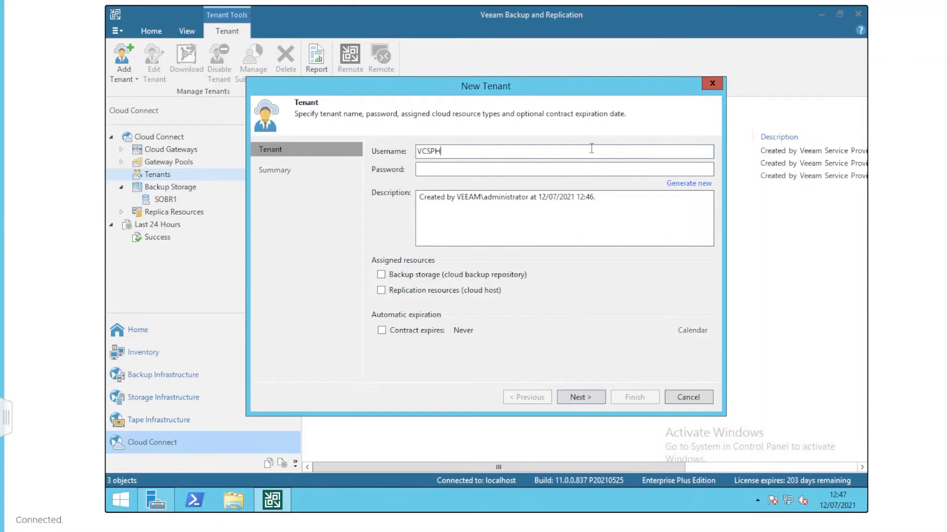
text(owTo)
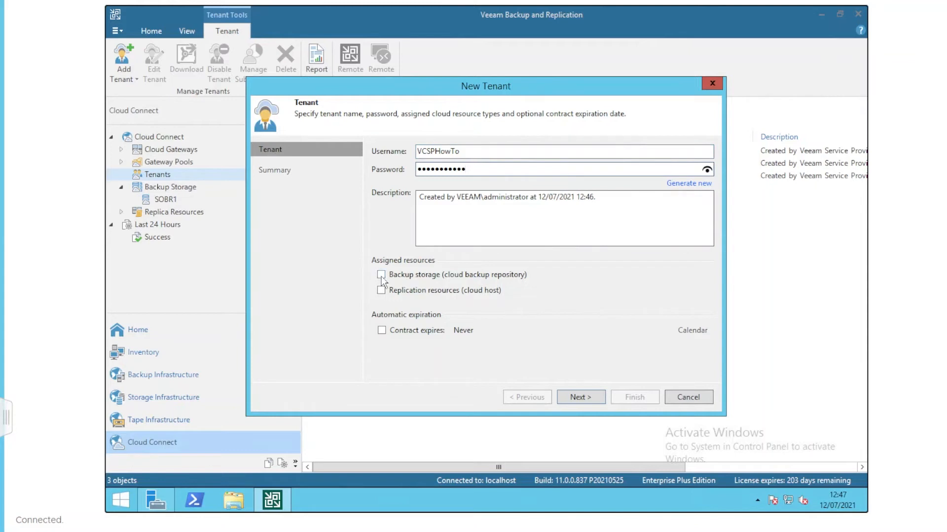
click(381, 274)
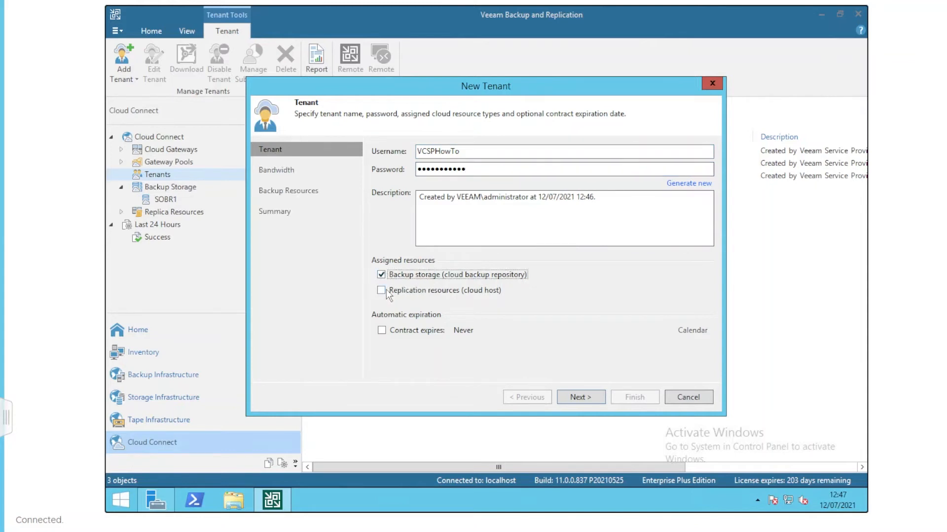
click(381, 291)
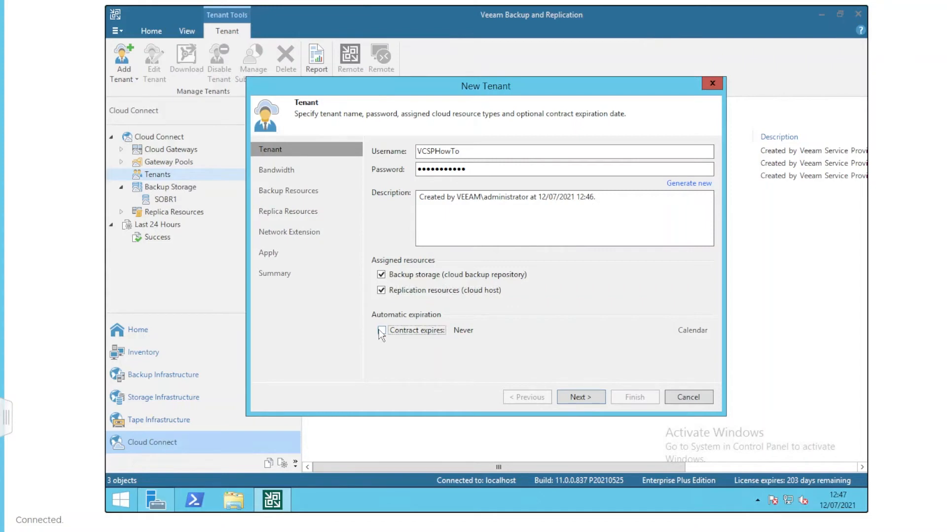
Leave the tenant contract without an expiration date and proceed to bandwidth settings
click(382, 330)
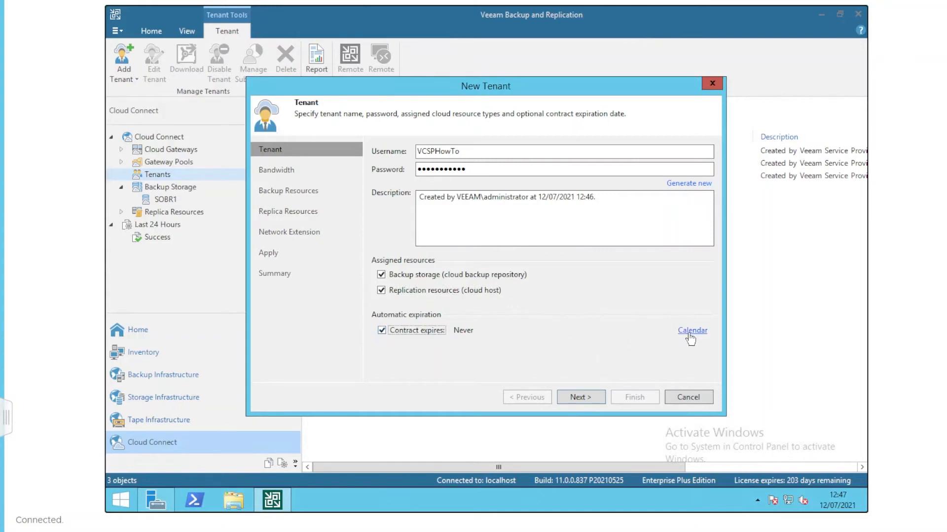
click(691, 330)
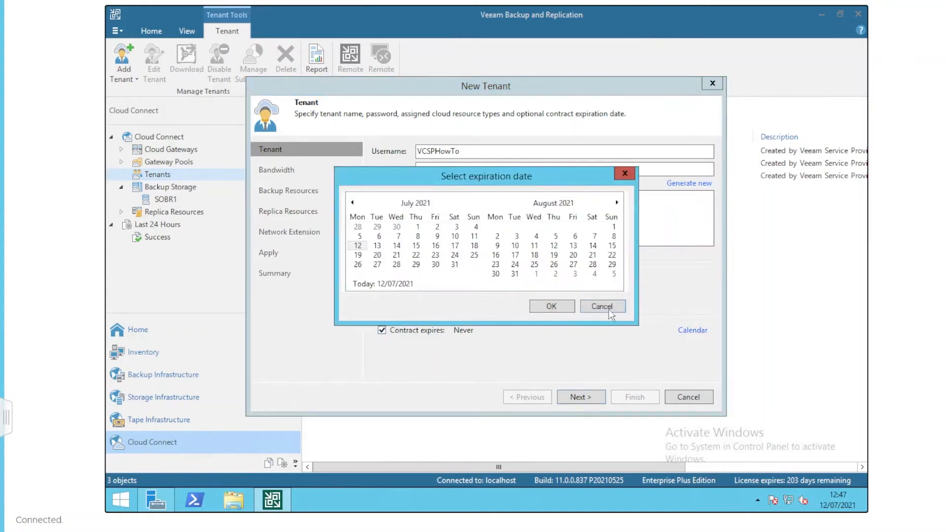
click(600, 306)
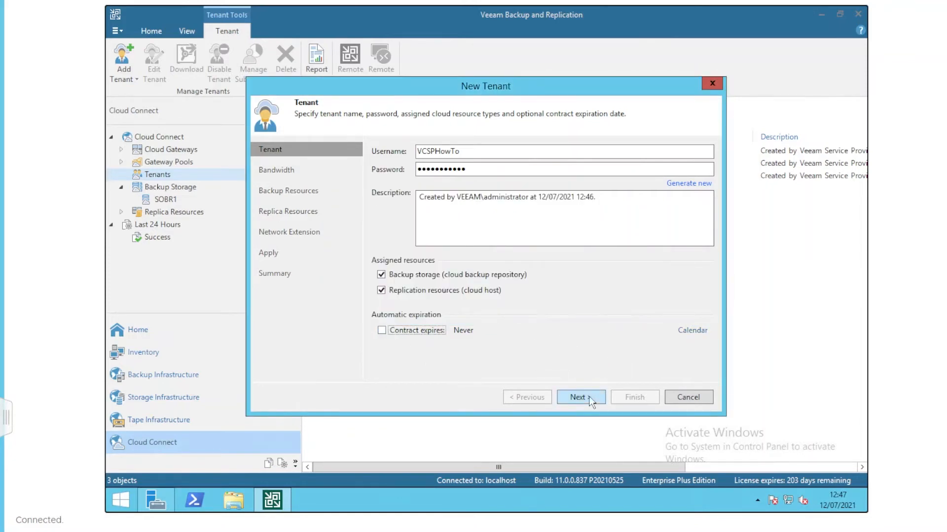
click(580, 397)
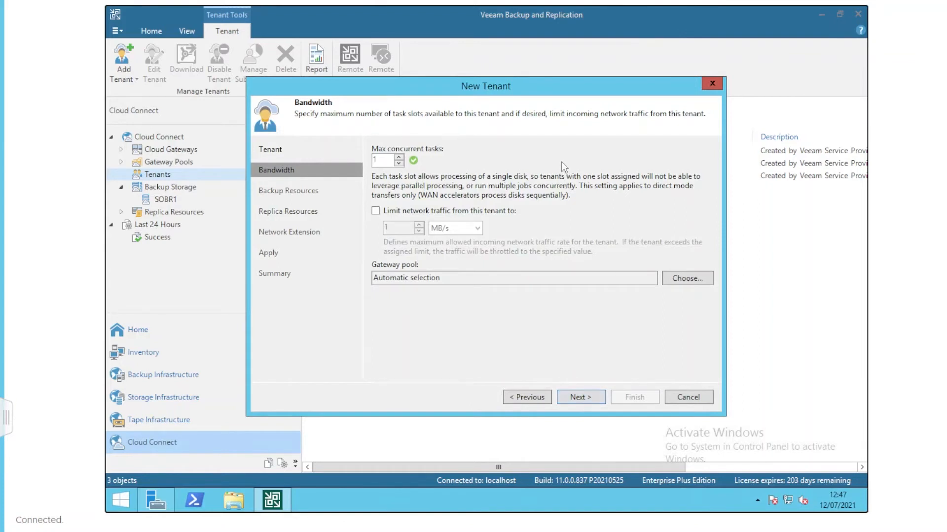
Keep max concurrent tasks at 1 and leave incoming network traffic unlimited
click(382, 159)
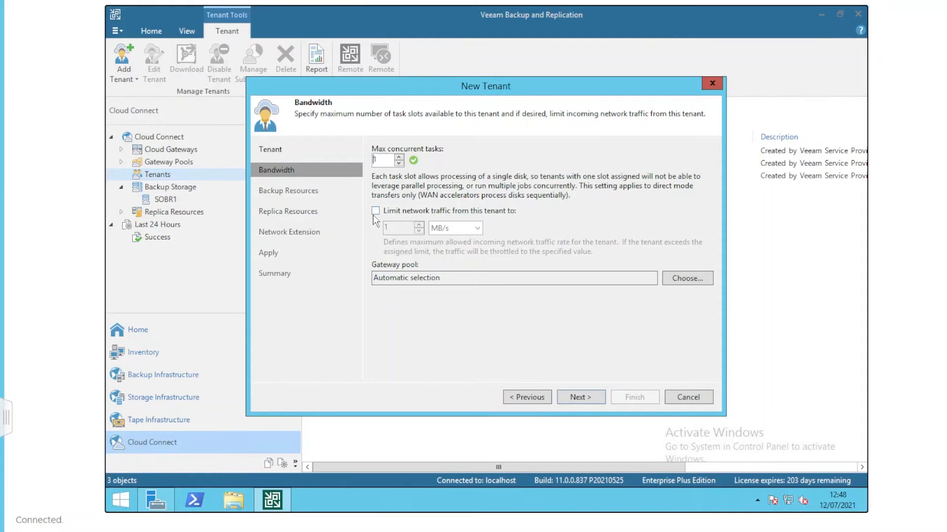
click(375, 210)
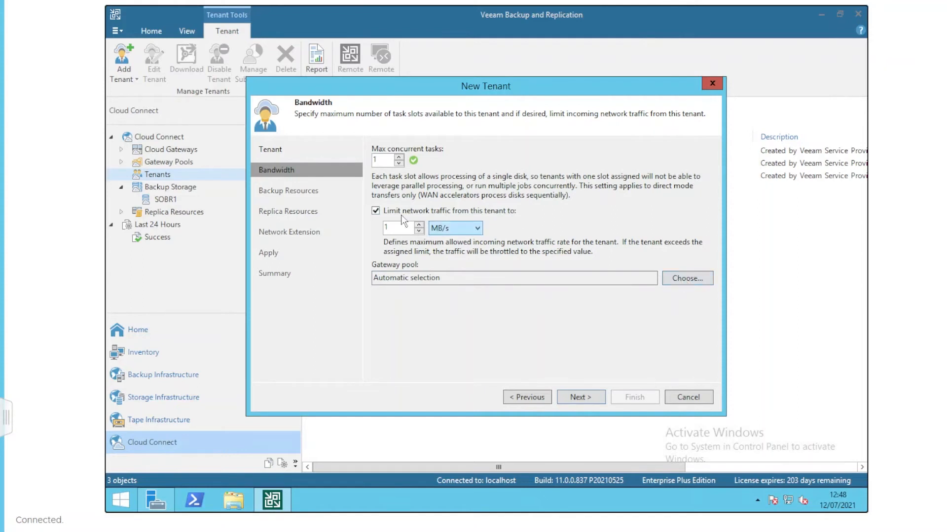
click(375, 211)
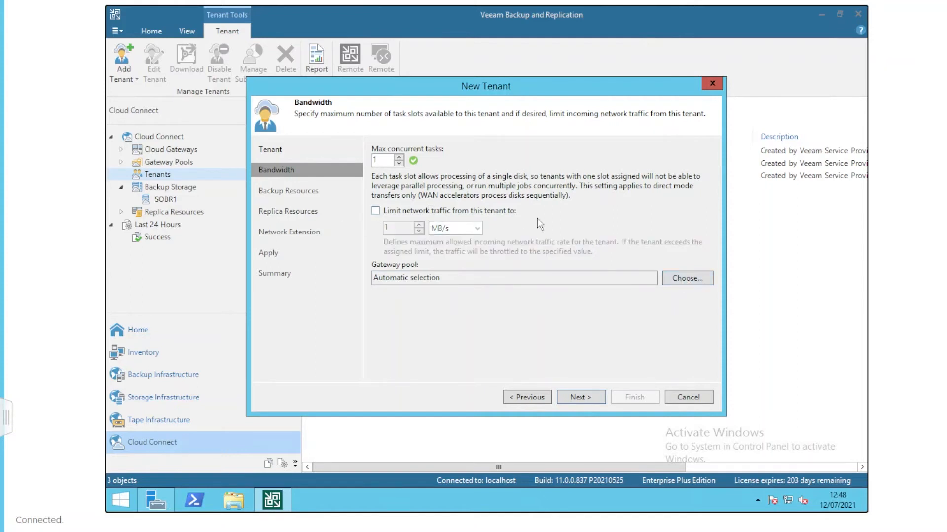
click(581, 398)
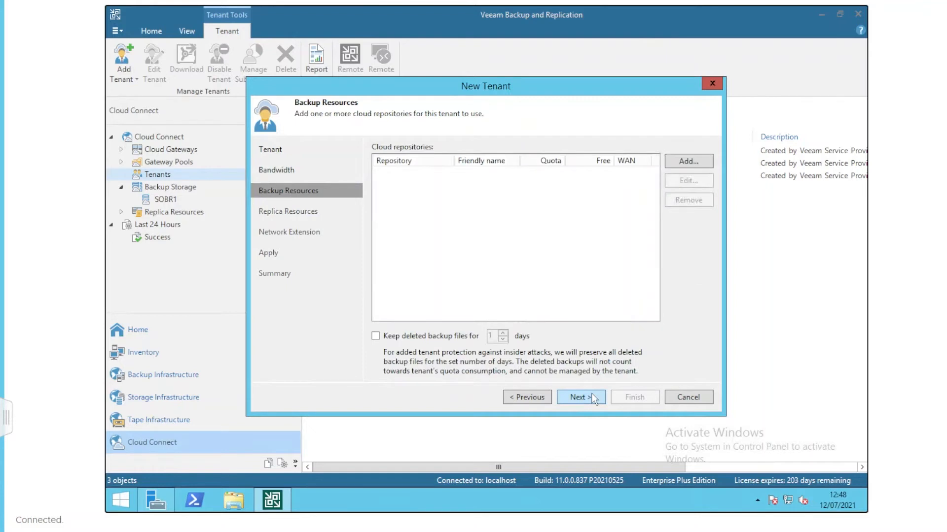
Add a 100 GB cloud repository backed by SOBR1, with deleted-file retention left off
click(688, 161)
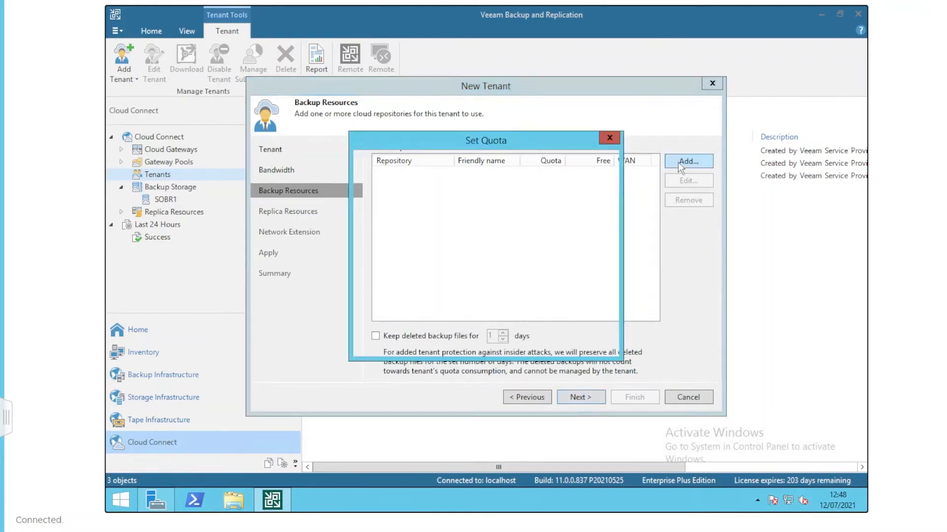
click(688, 161)
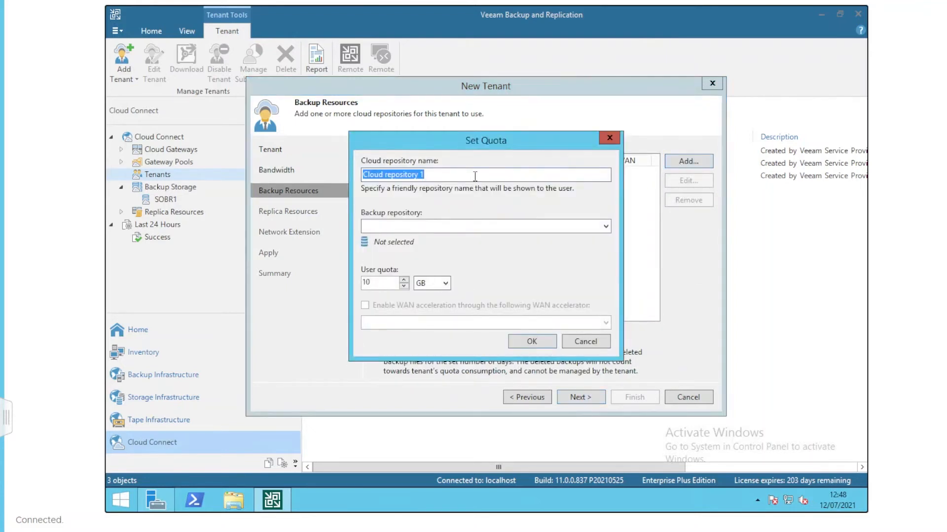
click(603, 226)
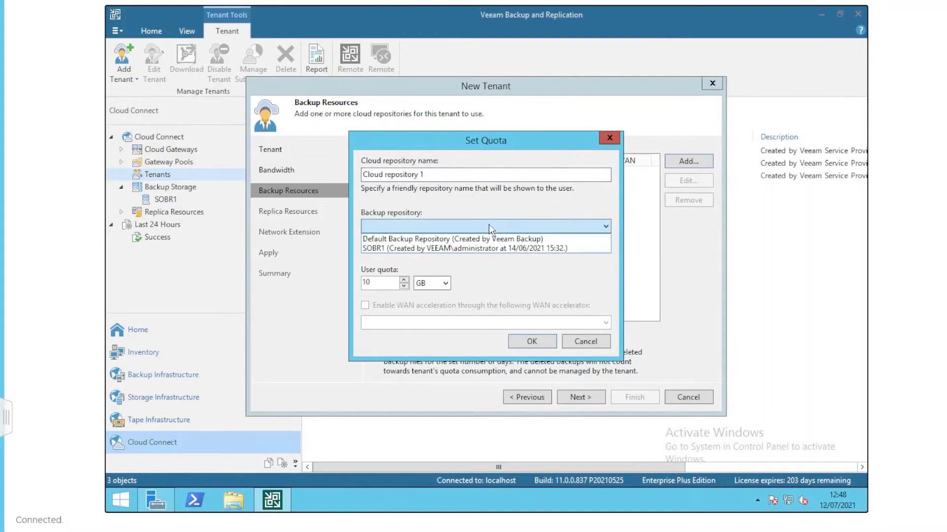
click(484, 248)
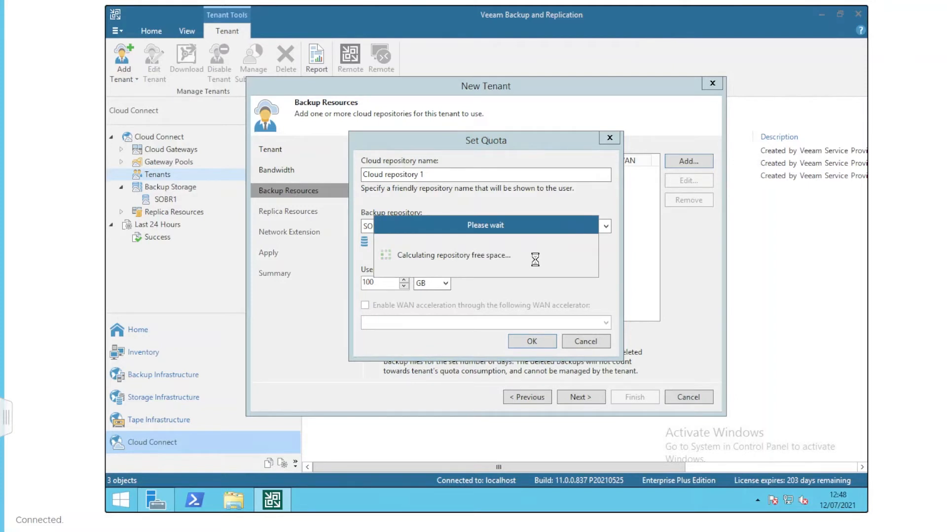
click(531, 342)
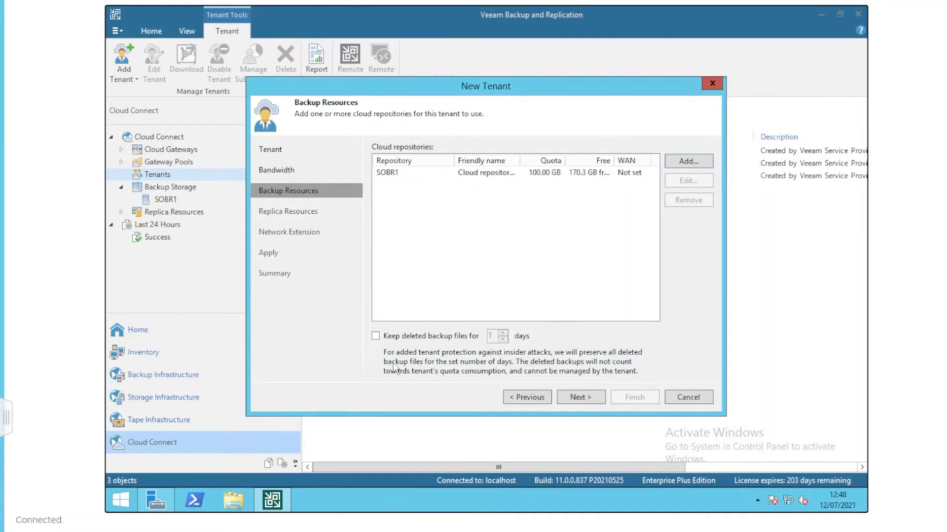
click(375, 335)
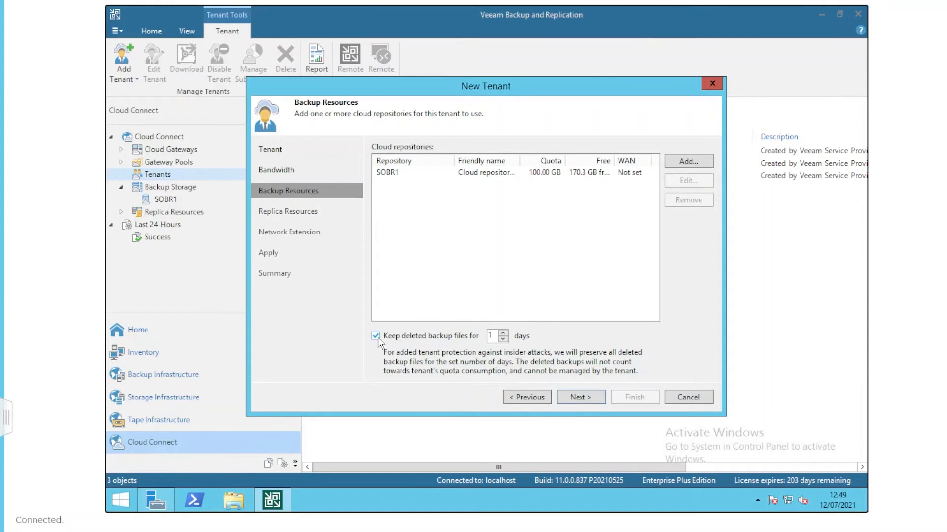
click(375, 337)
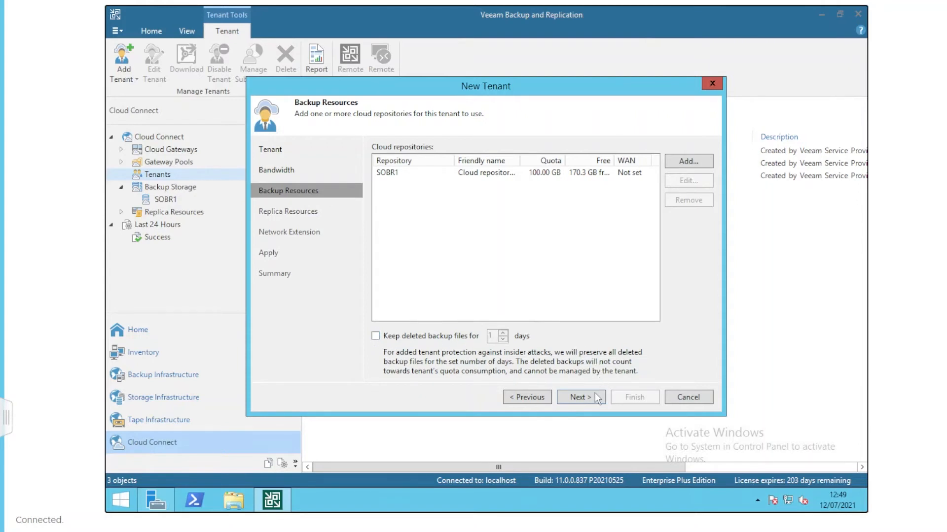
click(580, 397)
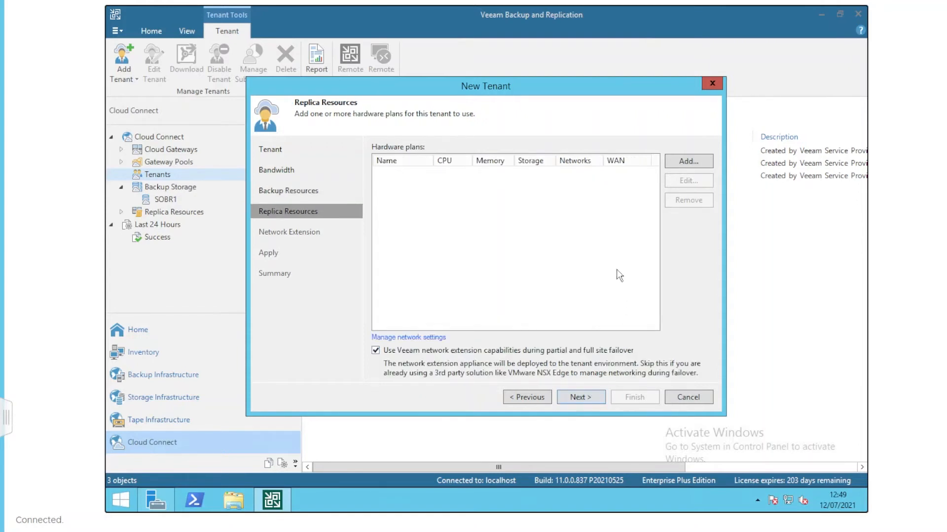
mouse_move(467, 274)
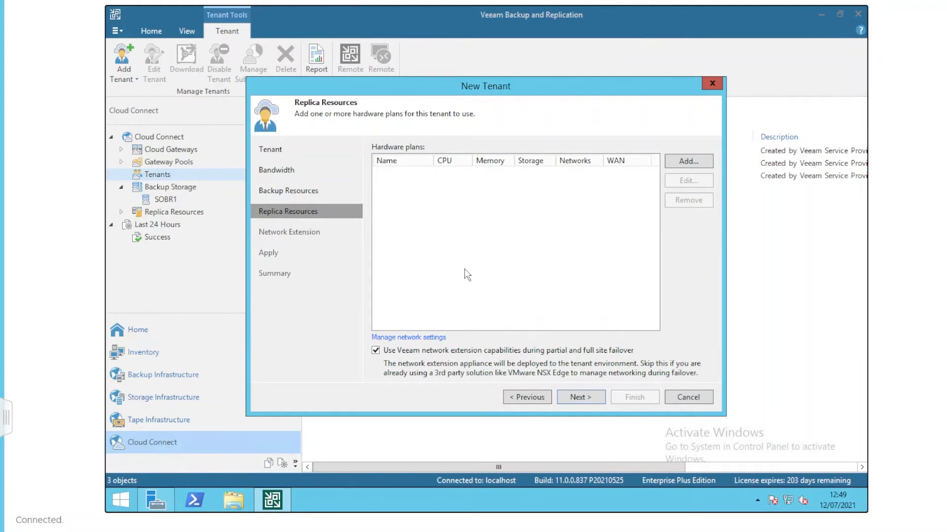
mouse_move(585, 280)
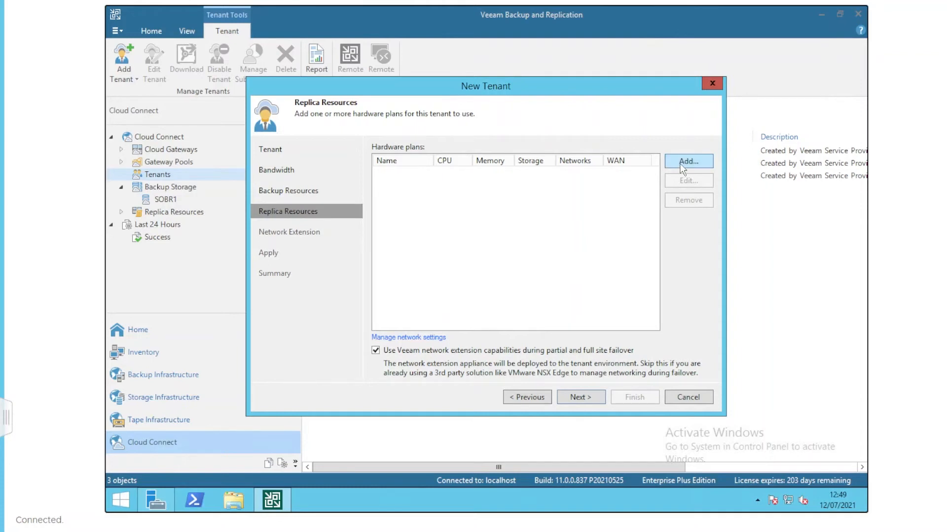
mouse_move(584, 175)
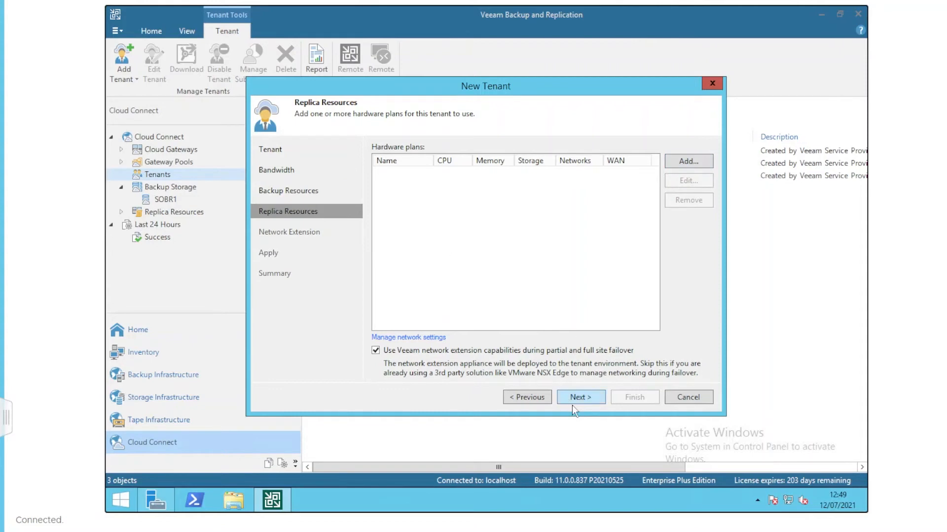
Skip adding hardware plans on the Replica Resources page
click(579, 397)
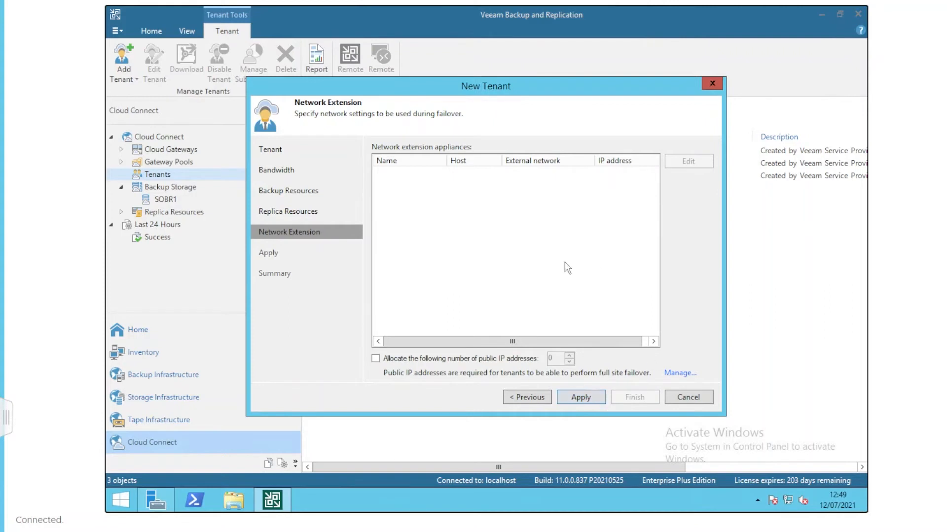
mouse_move(593, 251)
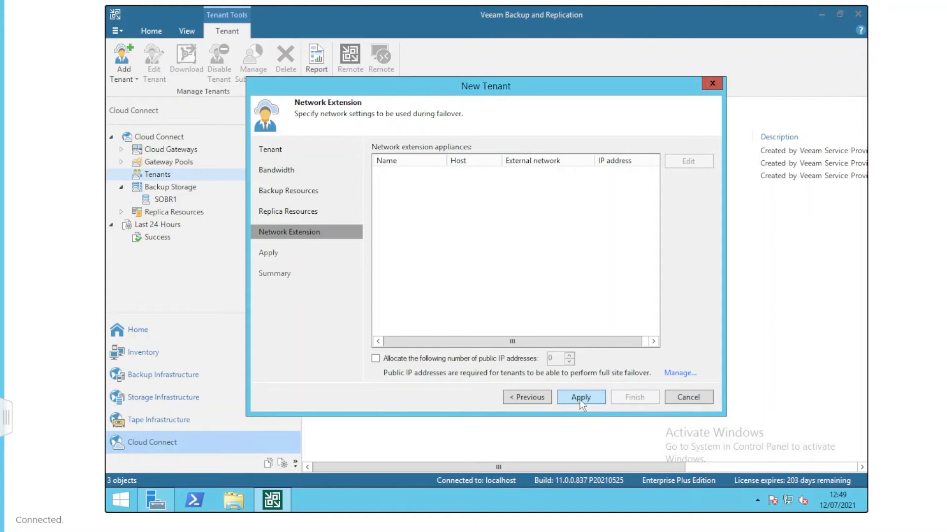
Apply default network extension settings, review the summary, and finish creating VCSPHowTo
click(580, 397)
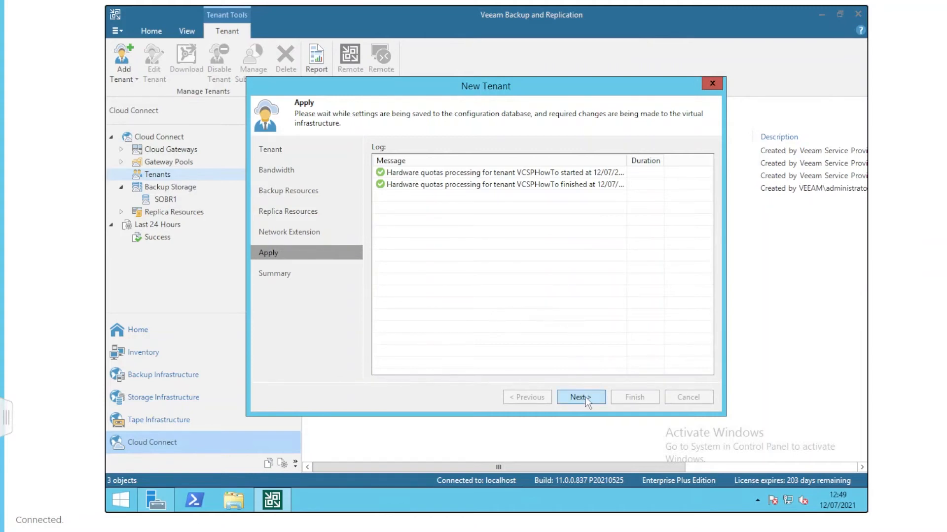
click(580, 397)
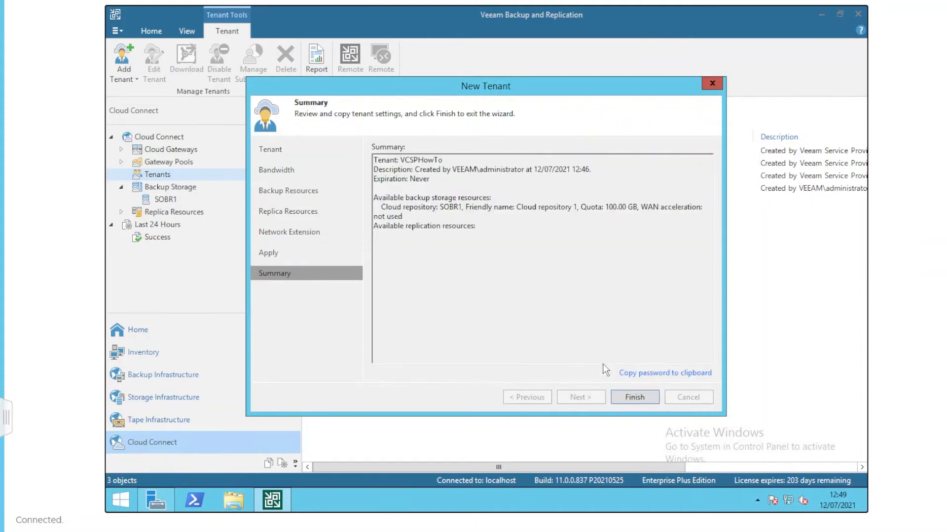
mouse_move(554, 315)
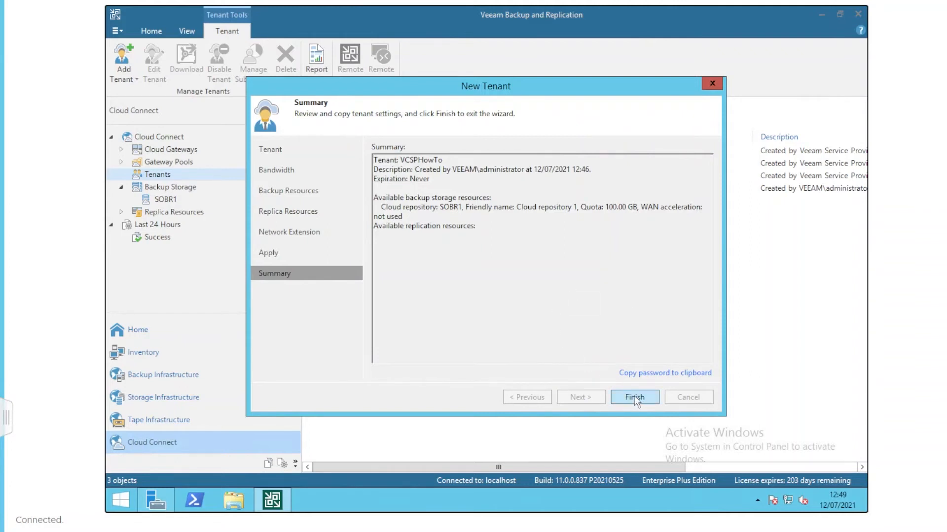
click(635, 398)
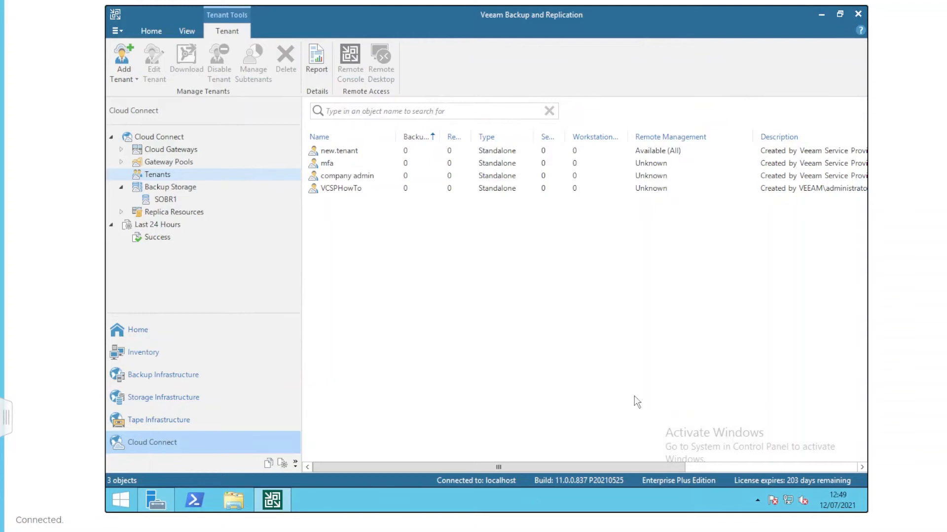
mouse_move(589, 360)
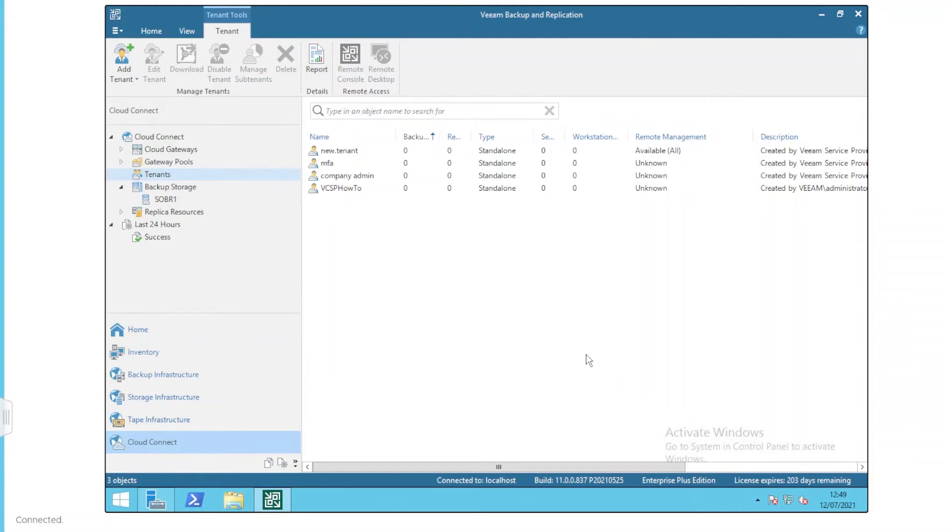
mouse_move(502, 373)
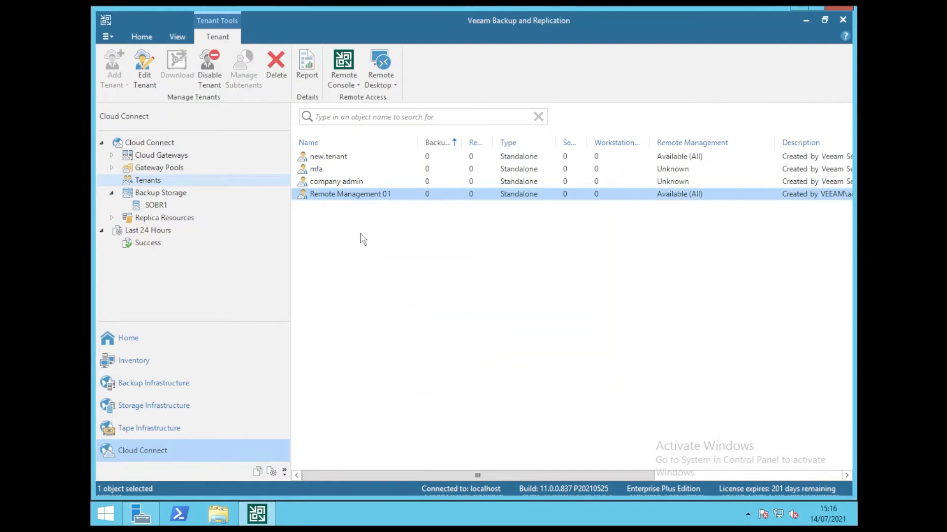
mouse_move(327, 274)
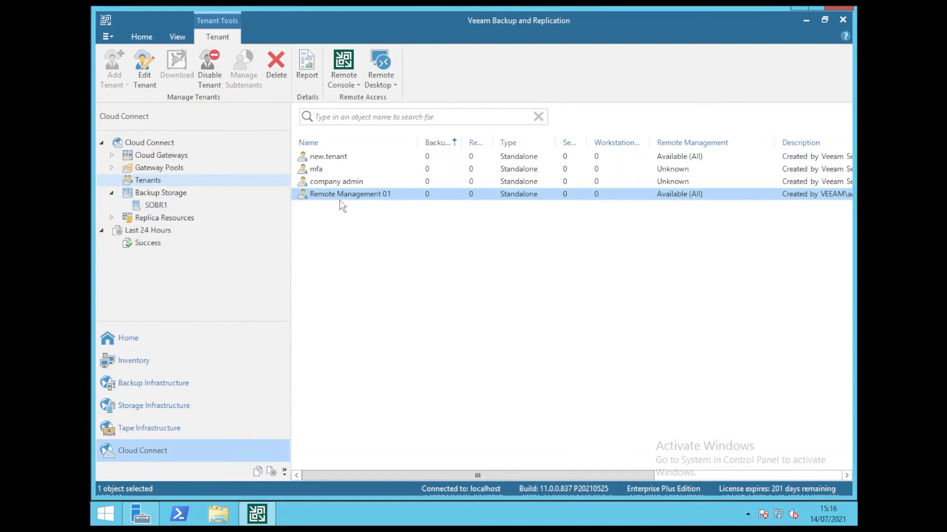
From Remote Management 01's menu, start a remote console to VCC-tenant1
right_click(349, 194)
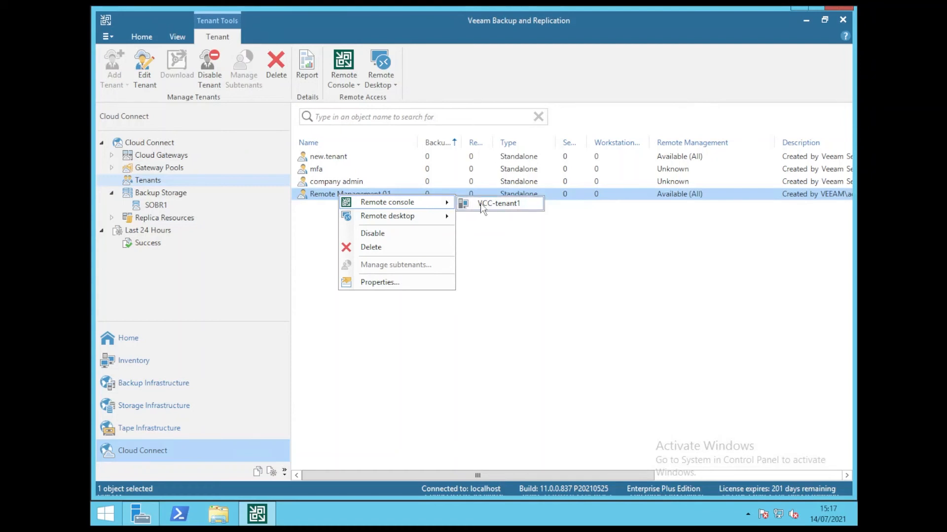
mouse_move(387, 216)
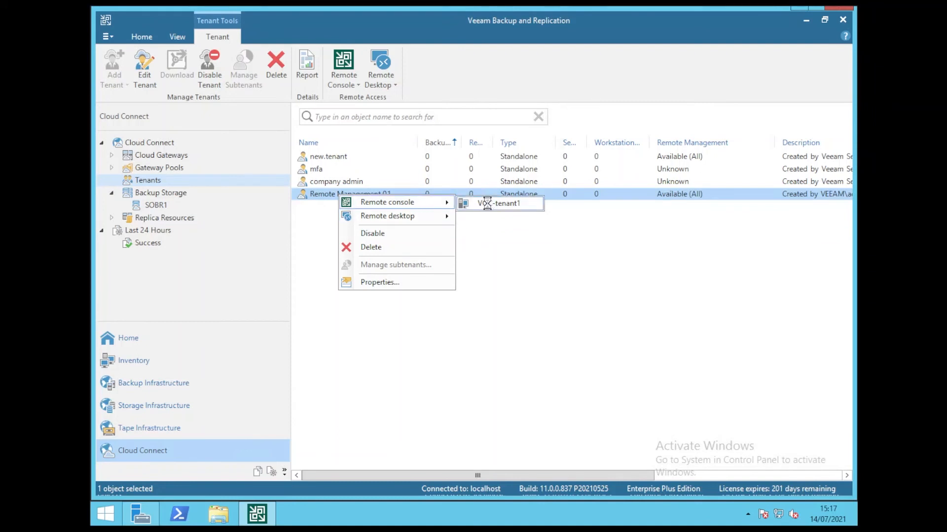
click(500, 203)
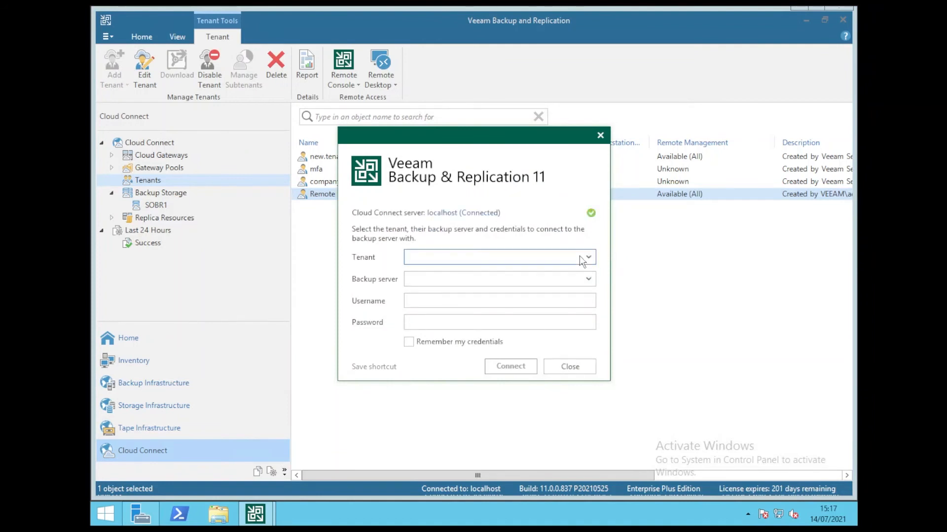
Connect the remote console to Remote Management 01's backup server VCC-tenant1 as administrator
click(586, 257)
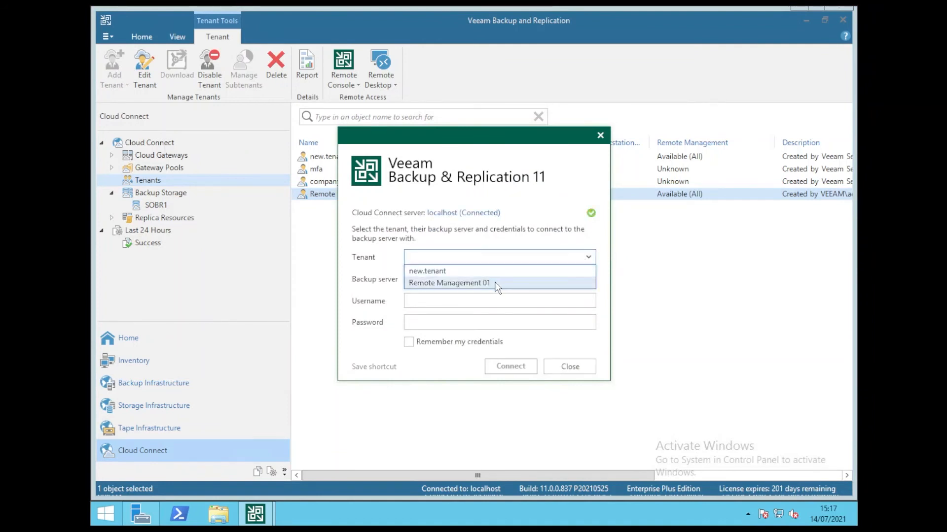
click(449, 283)
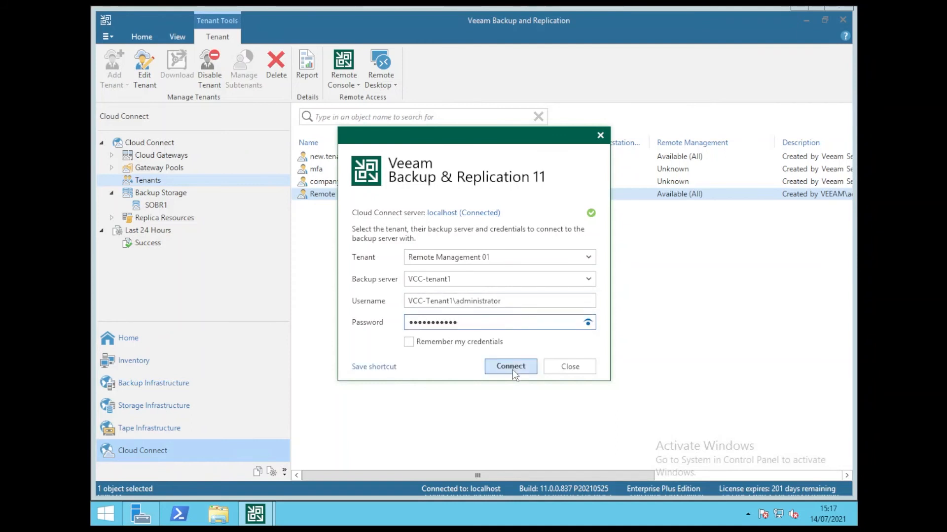
click(510, 366)
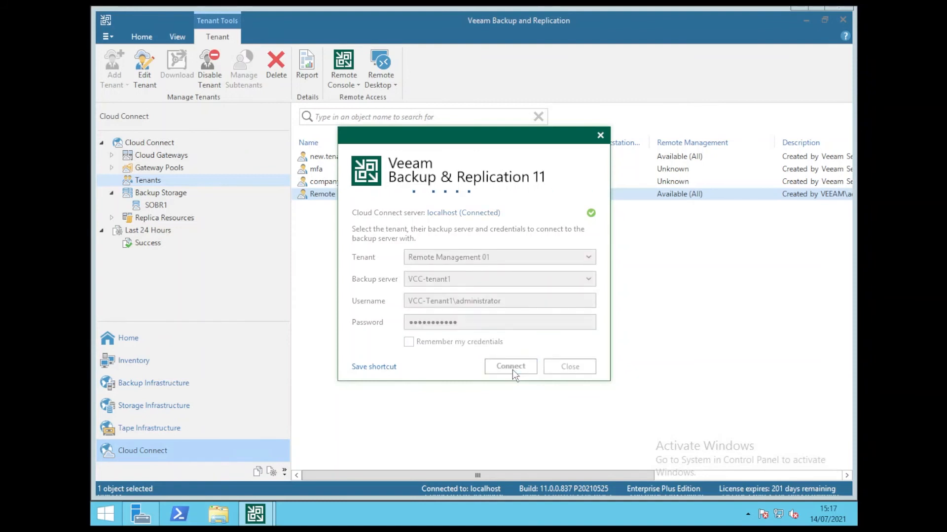
mouse_move(581, 352)
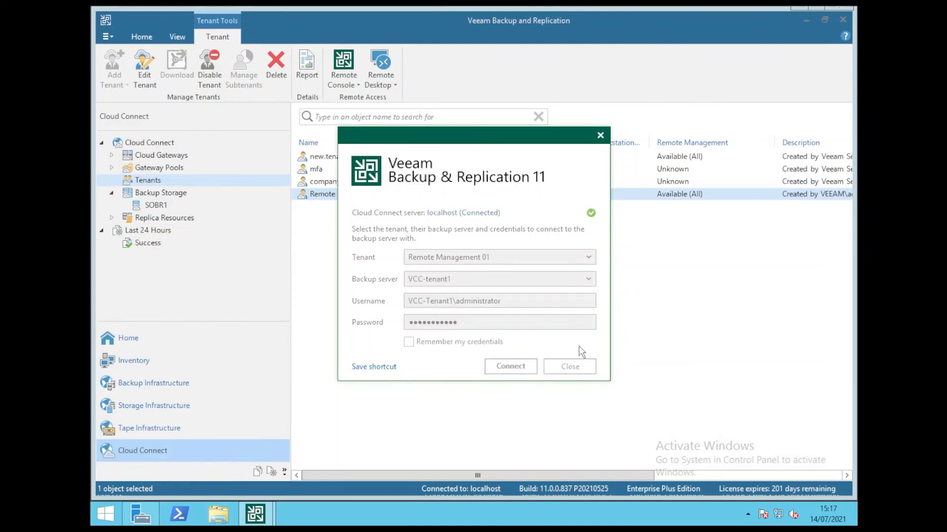
click(509, 367)
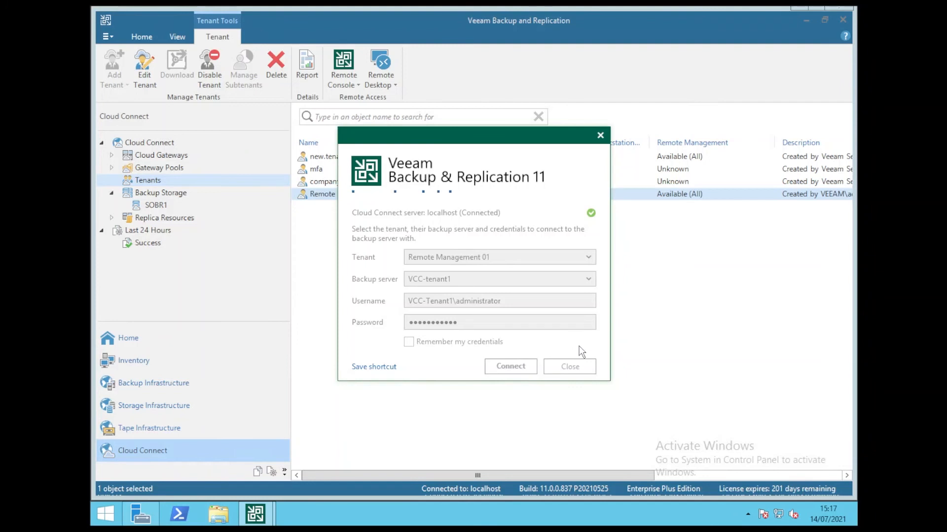
click(509, 367)
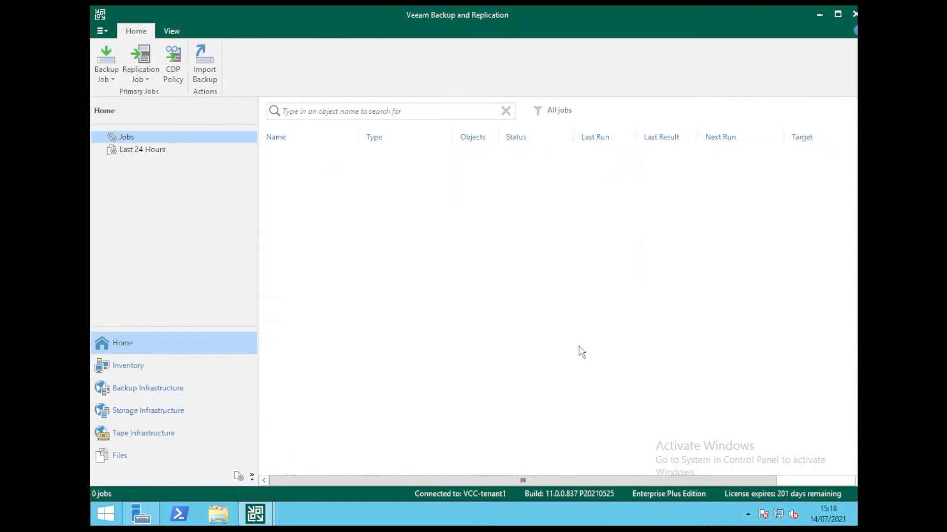
mouse_move(173, 252)
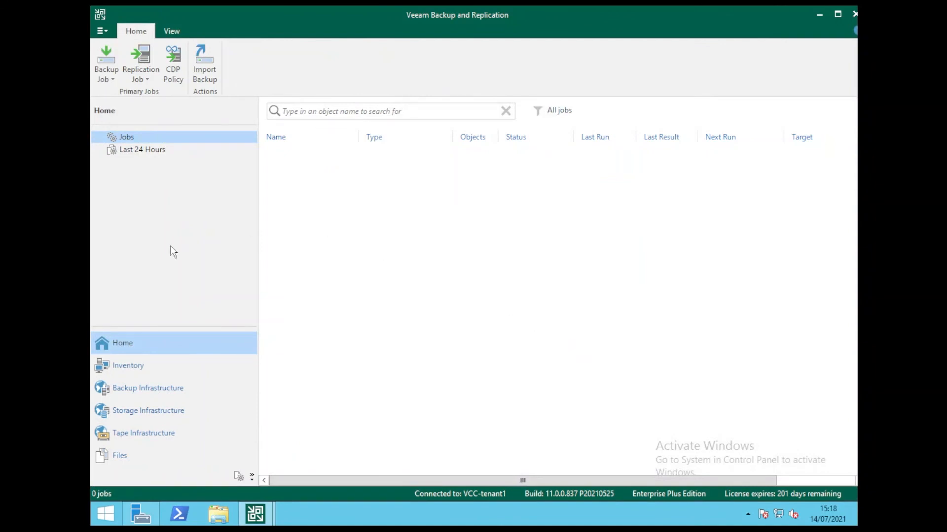
Review service provider VCSP-VCCGW1's remote management setting under Backup Infrastructure, then close it
click(129, 366)
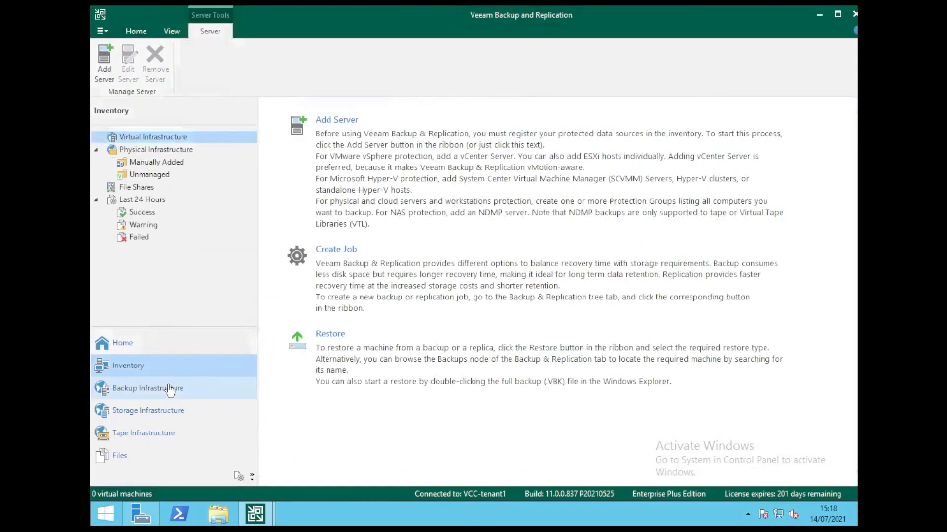
click(148, 388)
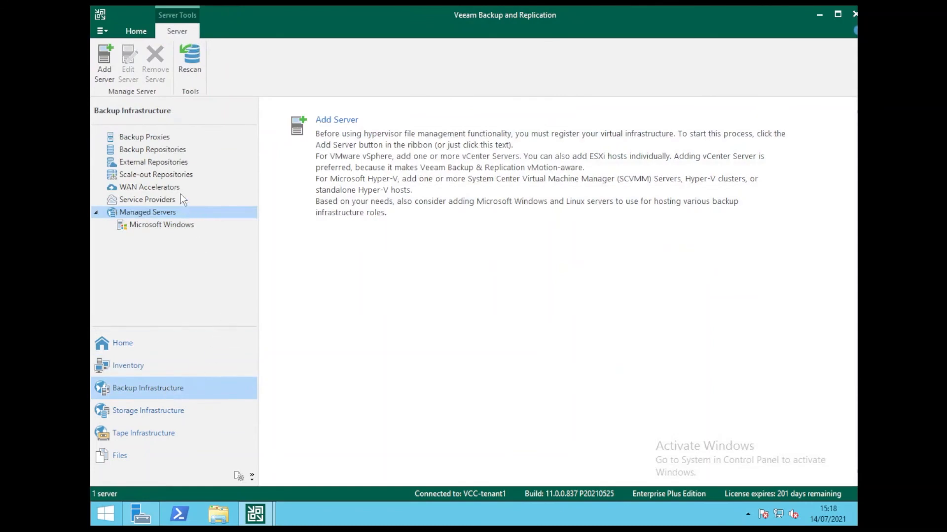
click(147, 199)
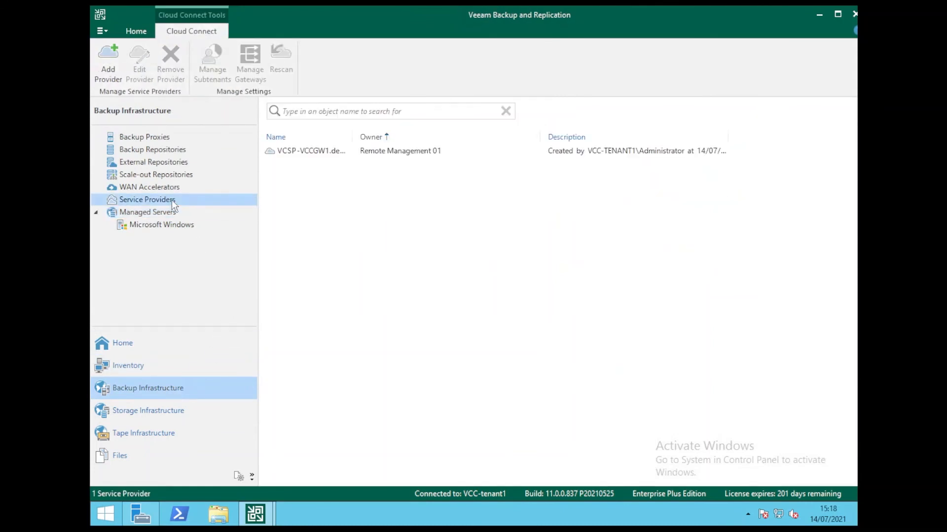
click(310, 150)
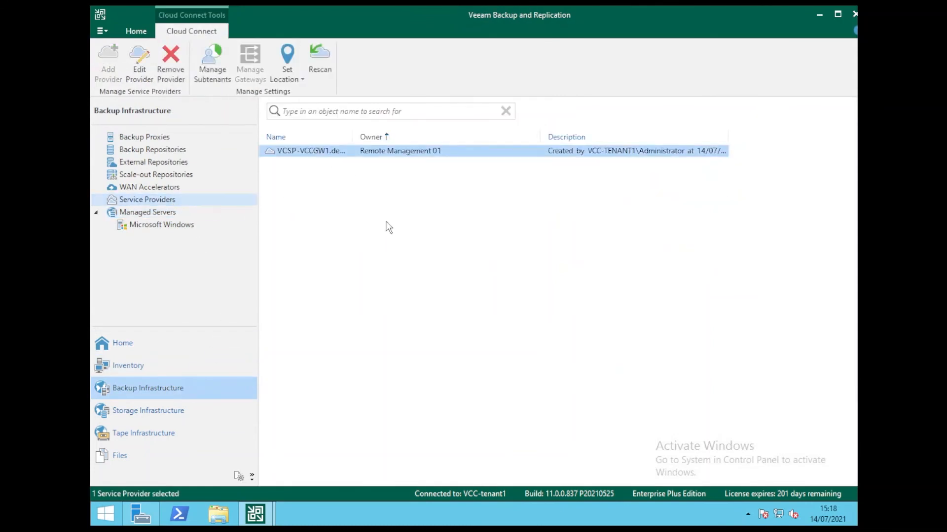
right_click(310, 150)
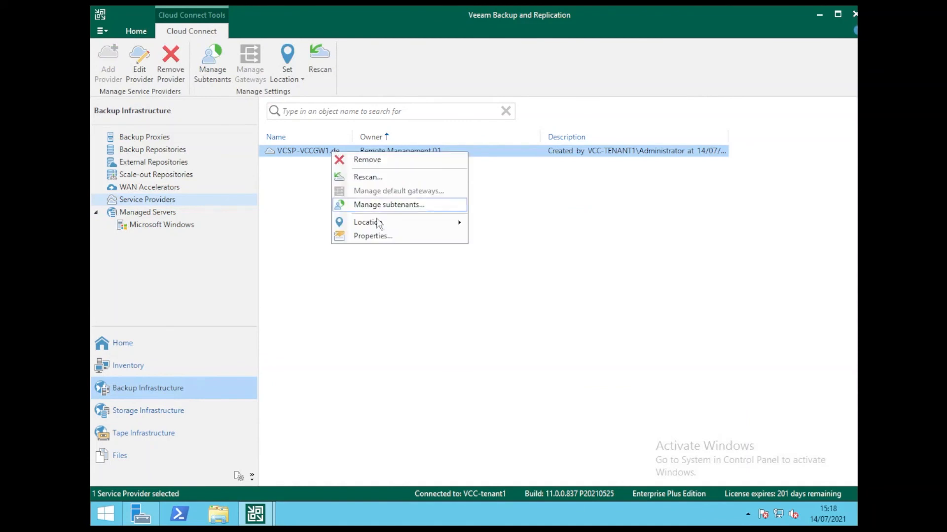
click(373, 235)
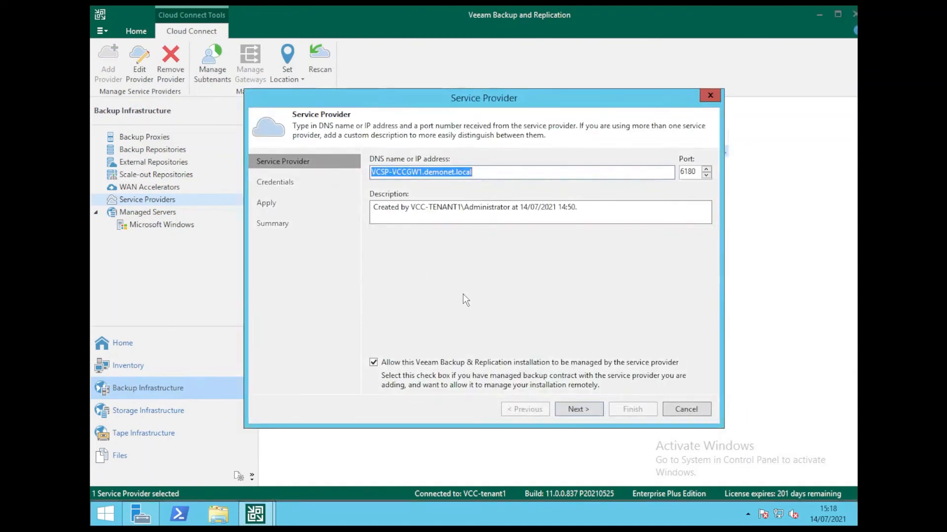
click(686, 409)
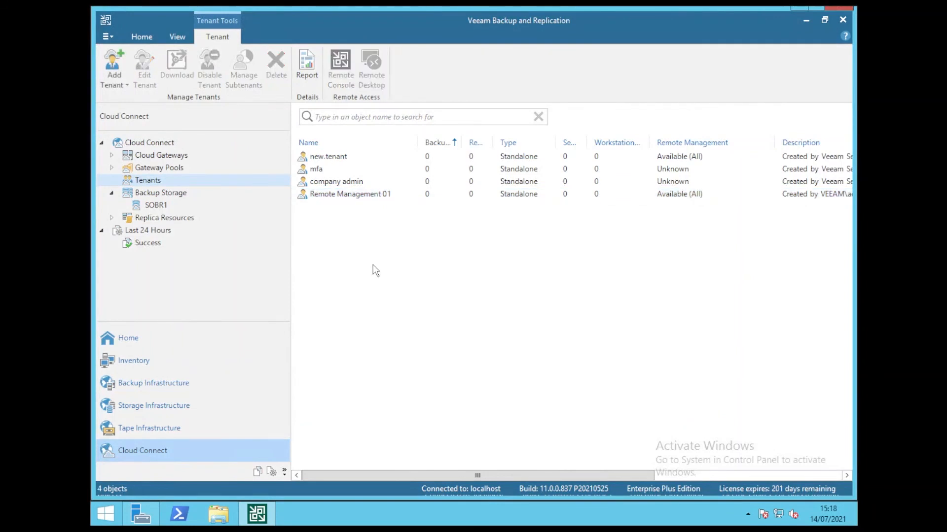
Start a remote desktop connection from tenant Remote Management 01 to VCC-tenant1
click(350, 194)
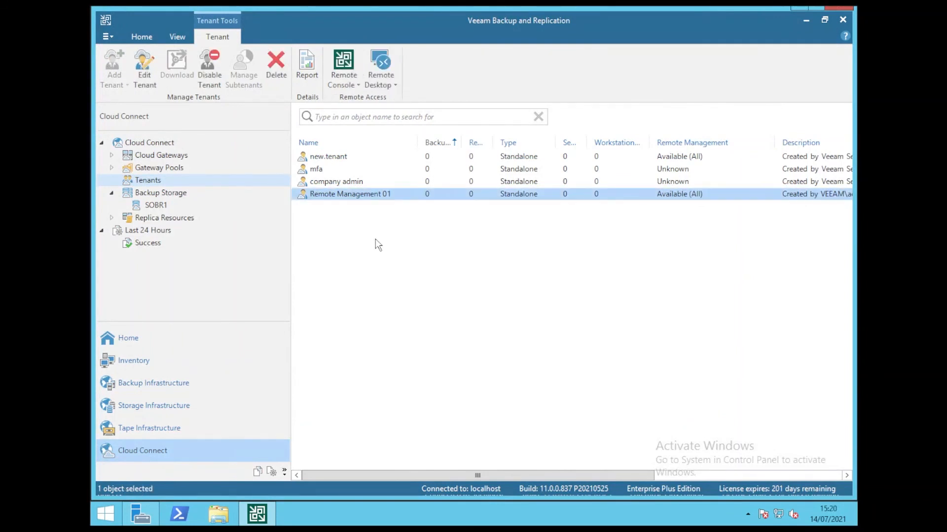
mouse_move(380, 204)
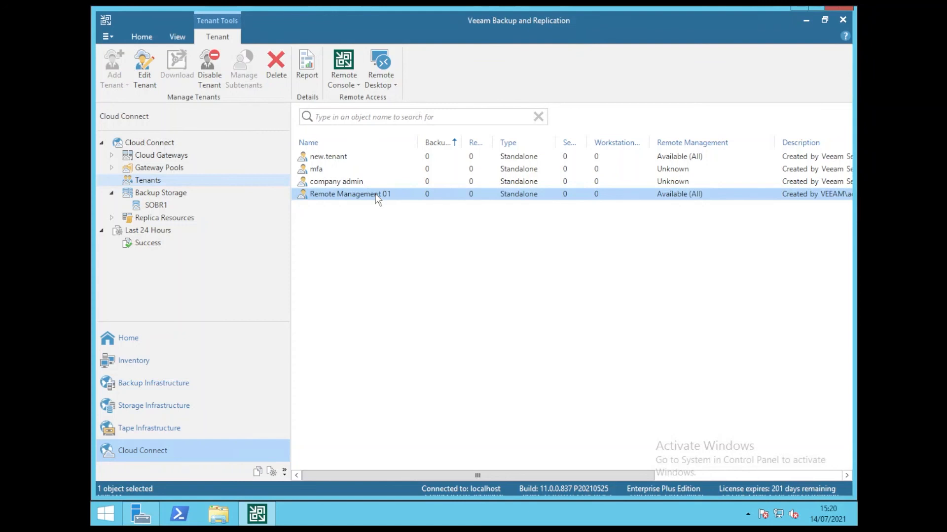
right_click(350, 193)
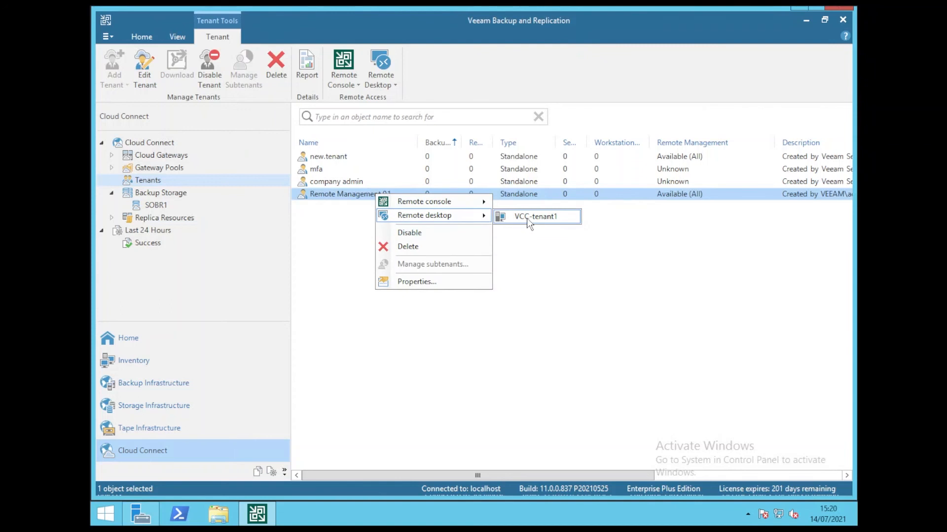
click(533, 216)
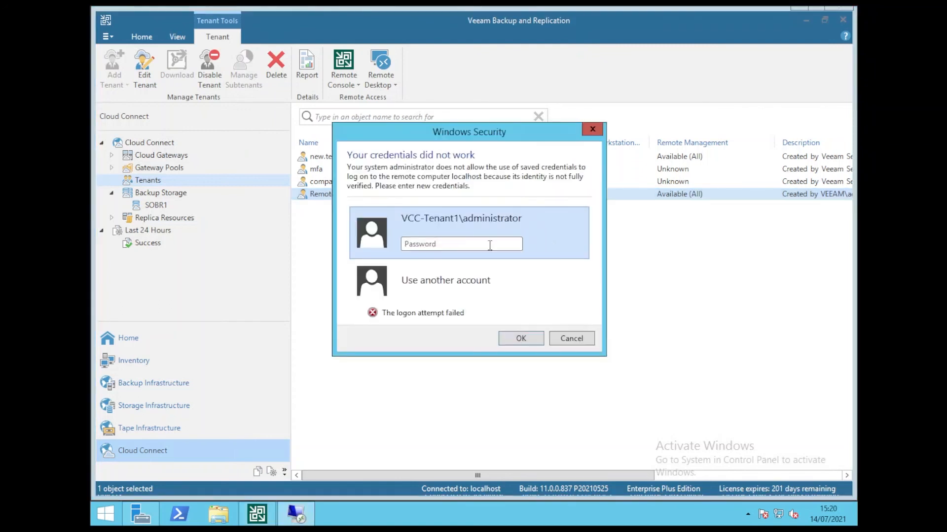
Log in with the administrator password and accept the untrusted certificate
click(460, 244)
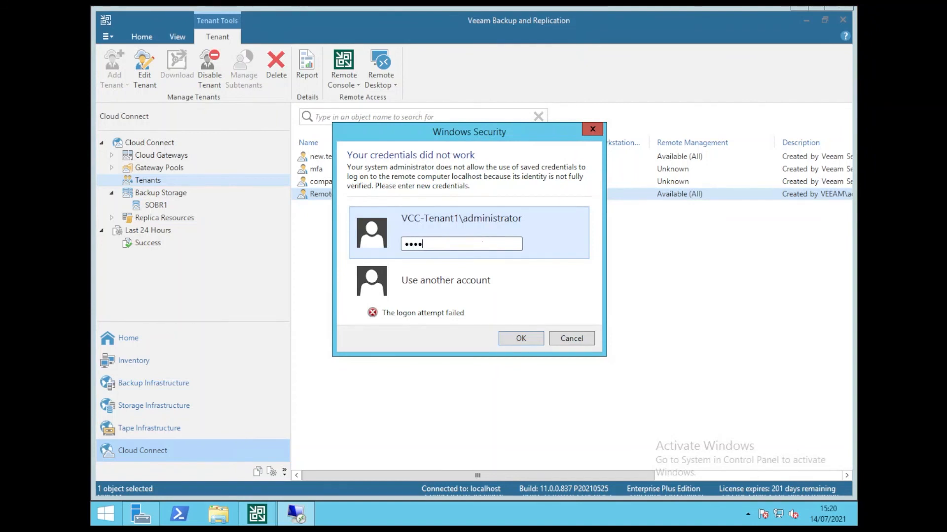
text(password)
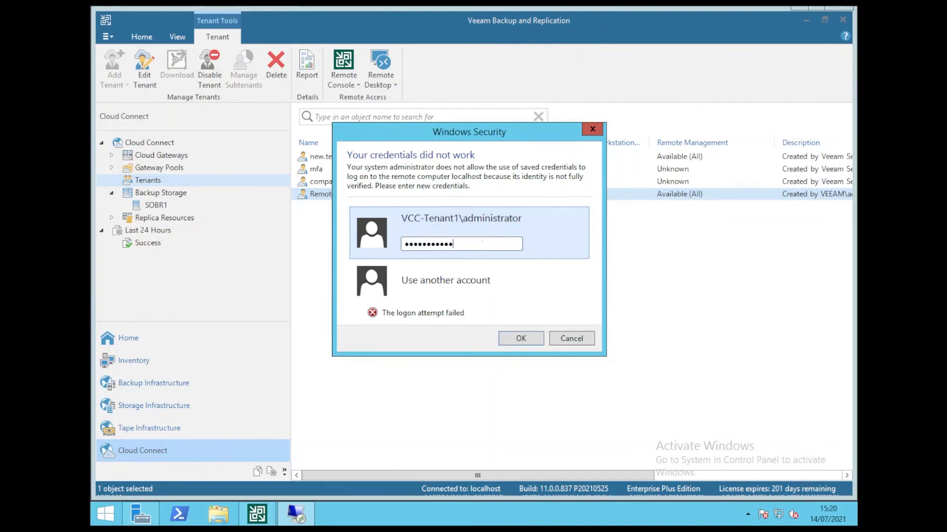
click(519, 338)
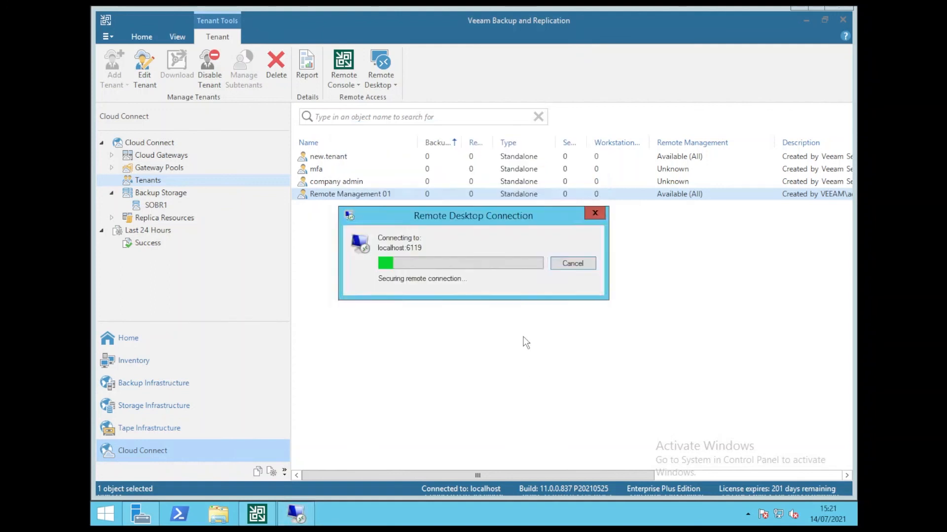
mouse_move(628, 312)
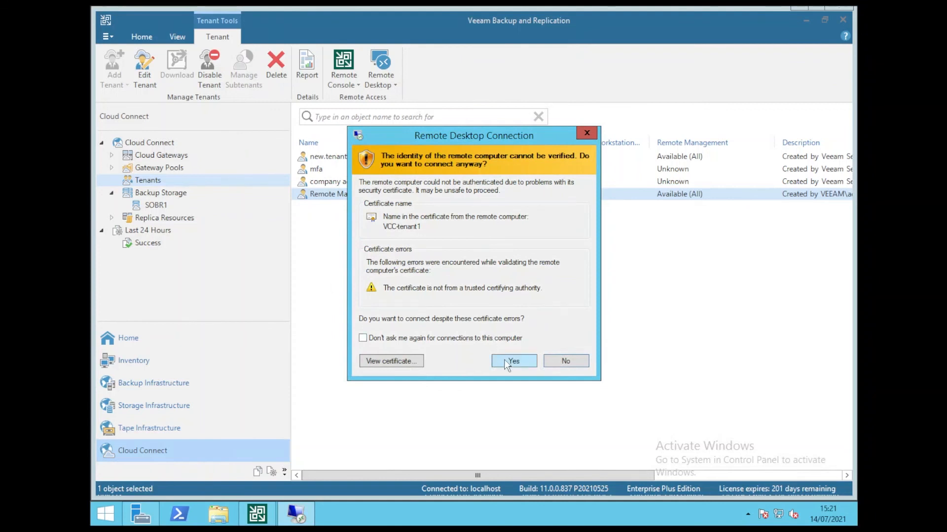
click(513, 361)
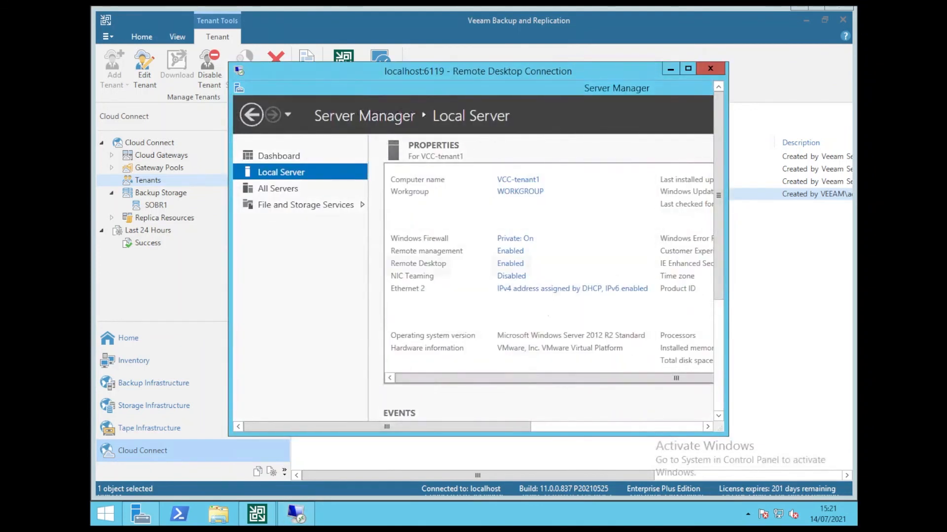